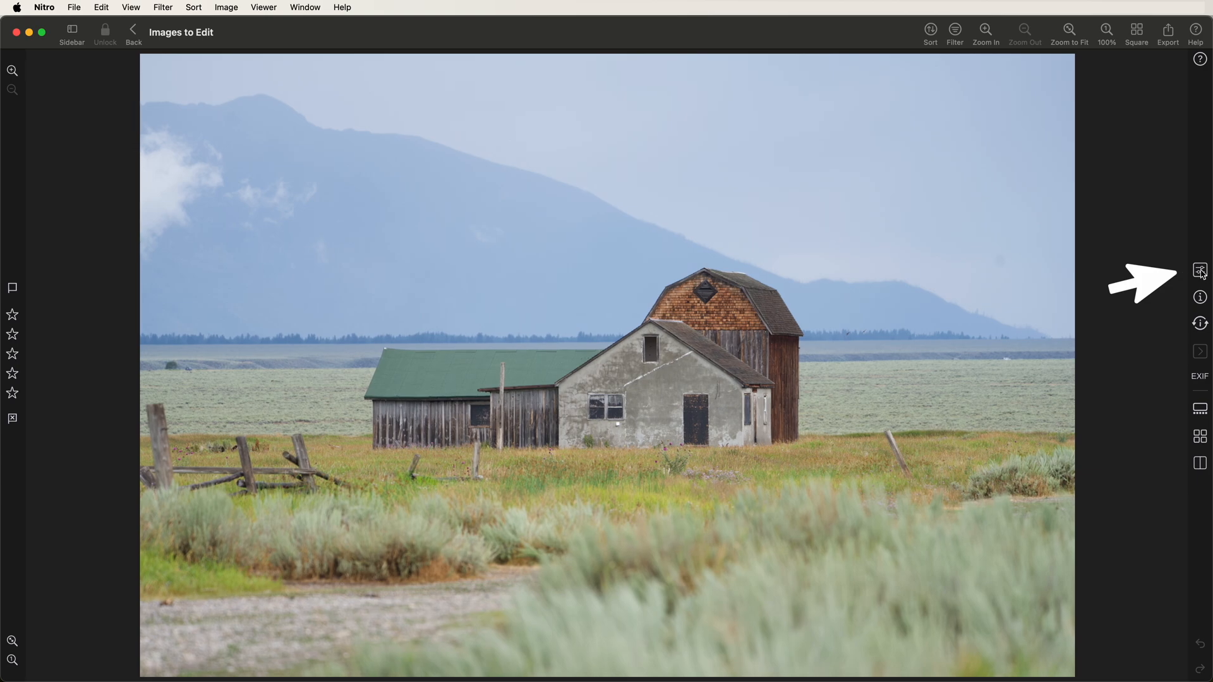
Show the editing tools beside the barn photo, collapse file details, and toggle the histogram closed then open.
click(1200, 269)
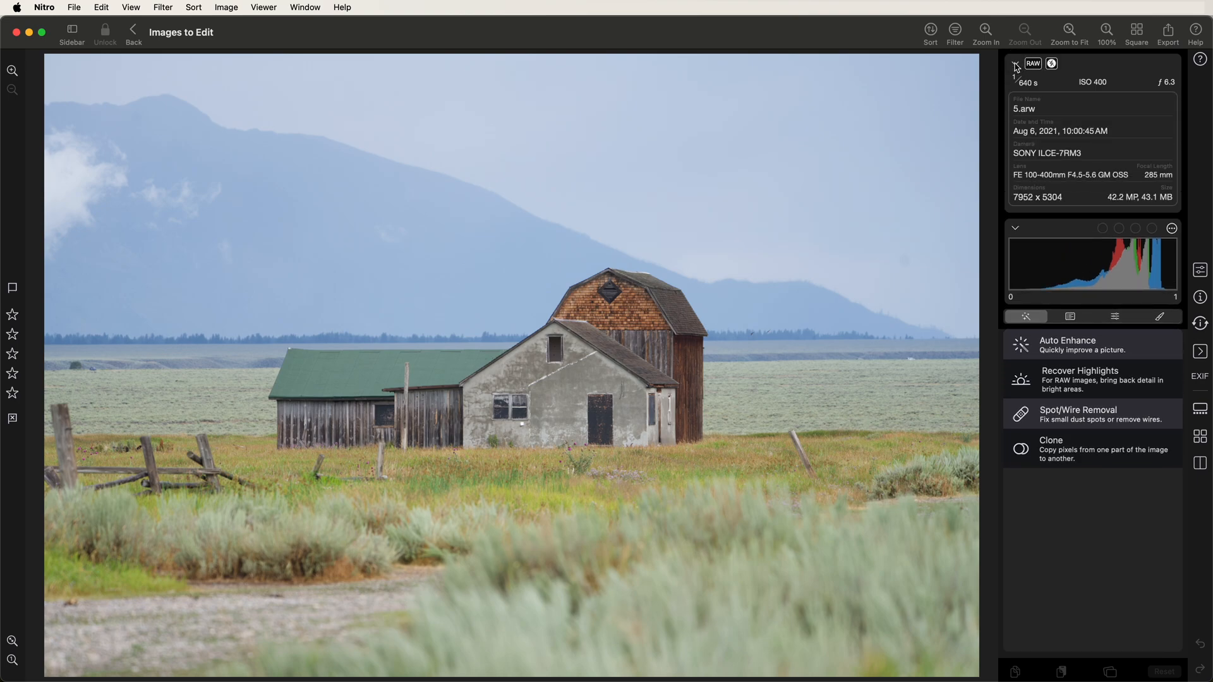
click(1014, 63)
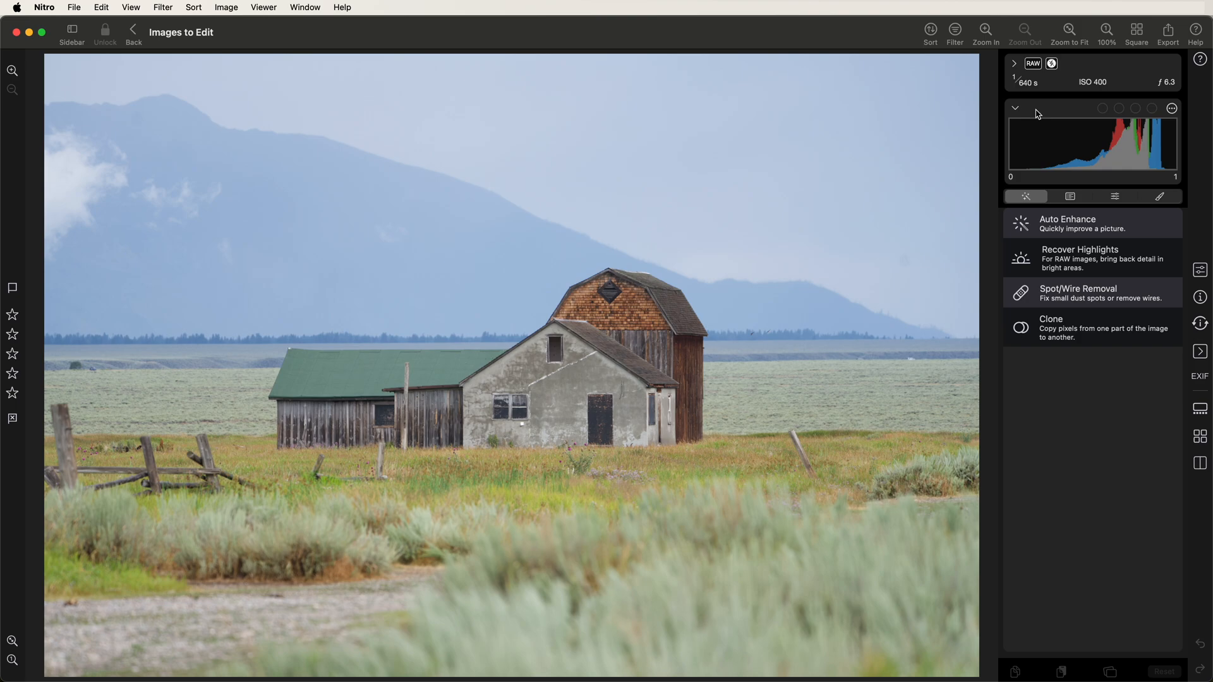
mouse_move(1006, 125)
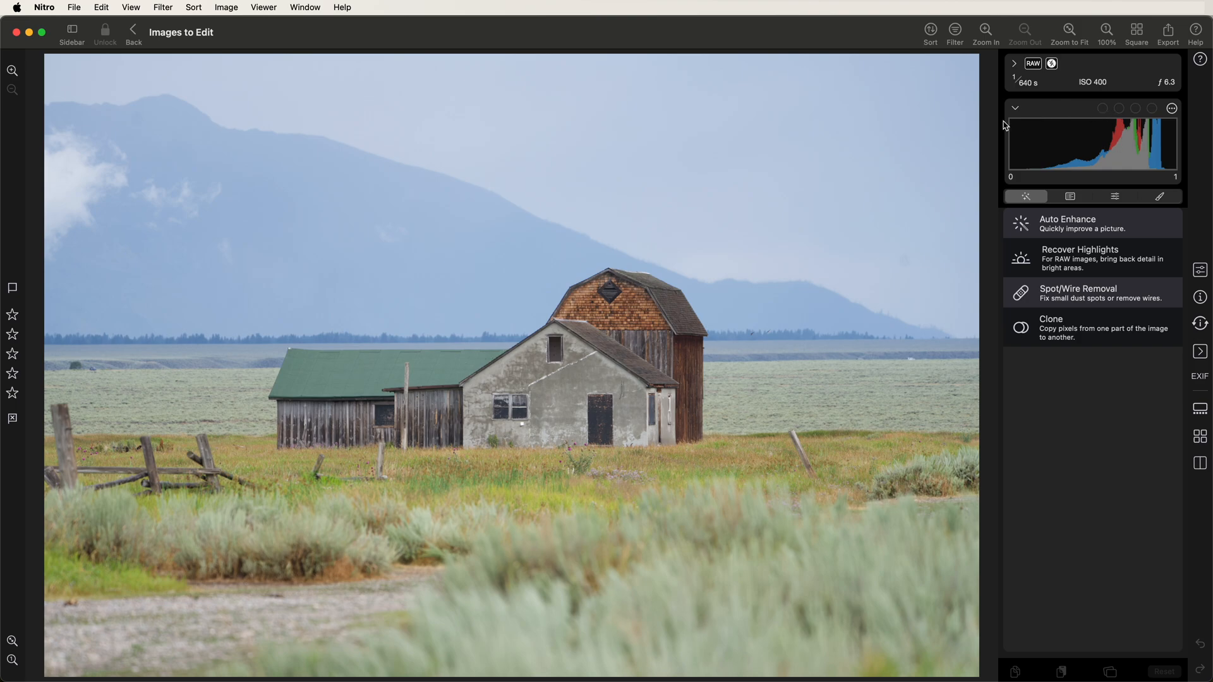
click(1014, 107)
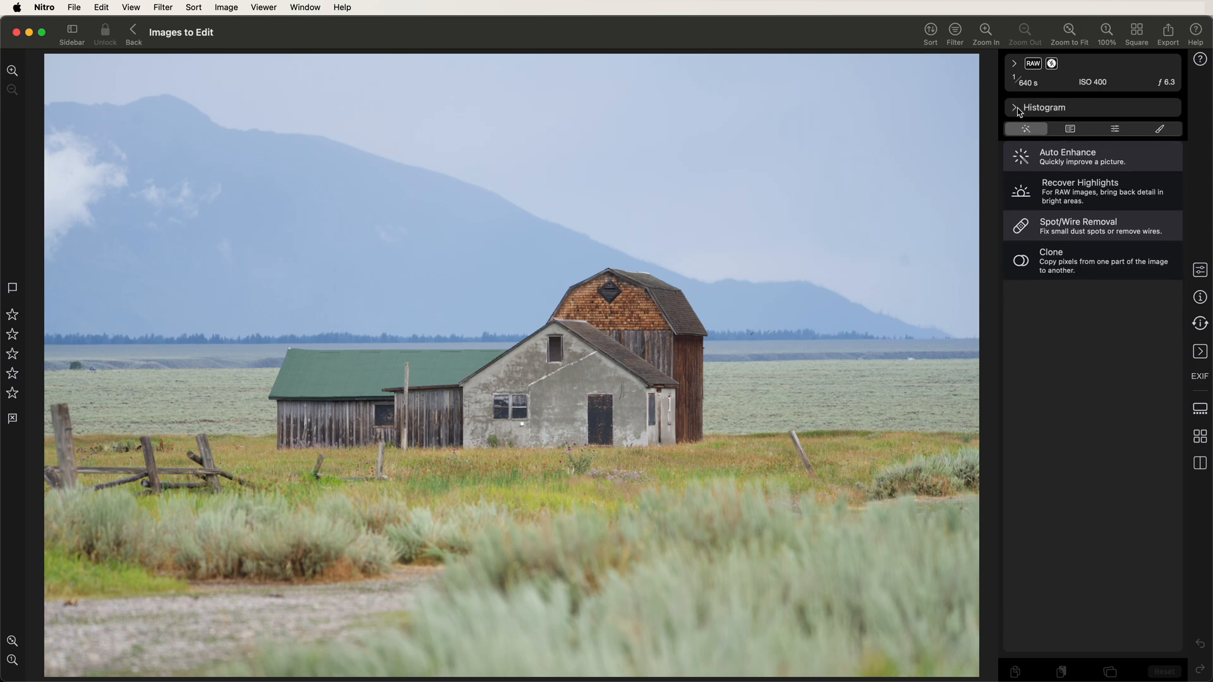
click(1015, 107)
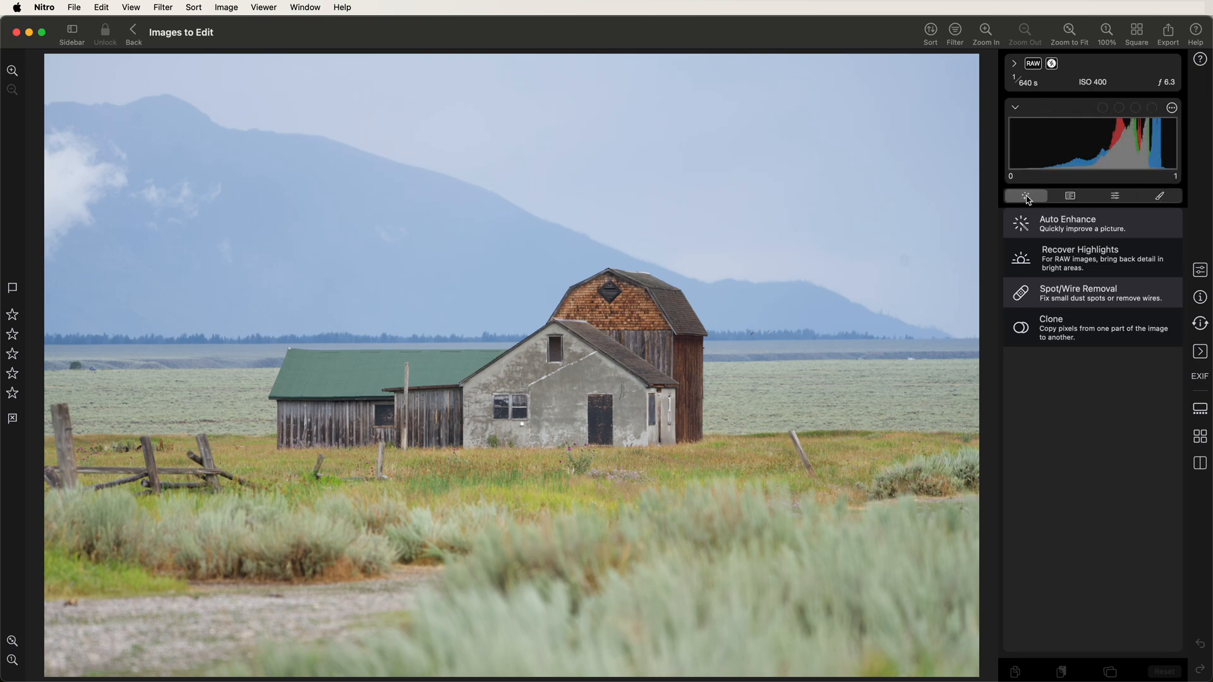
mouse_move(1002, 200)
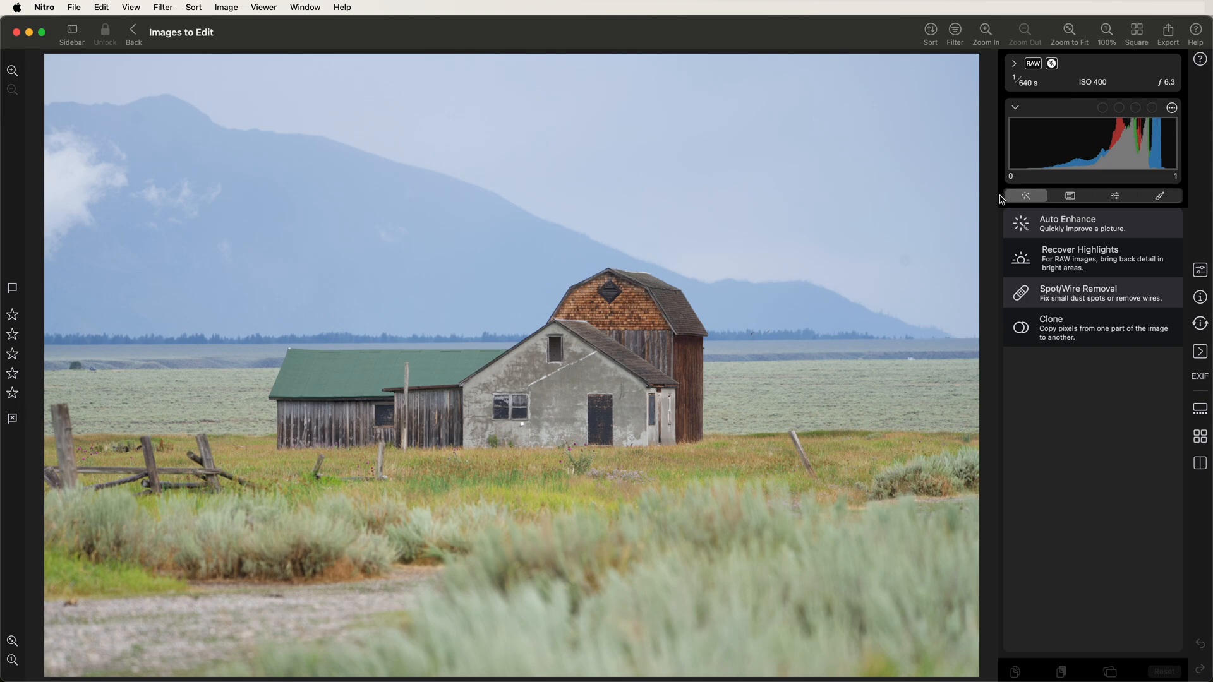
mouse_move(1141, 326)
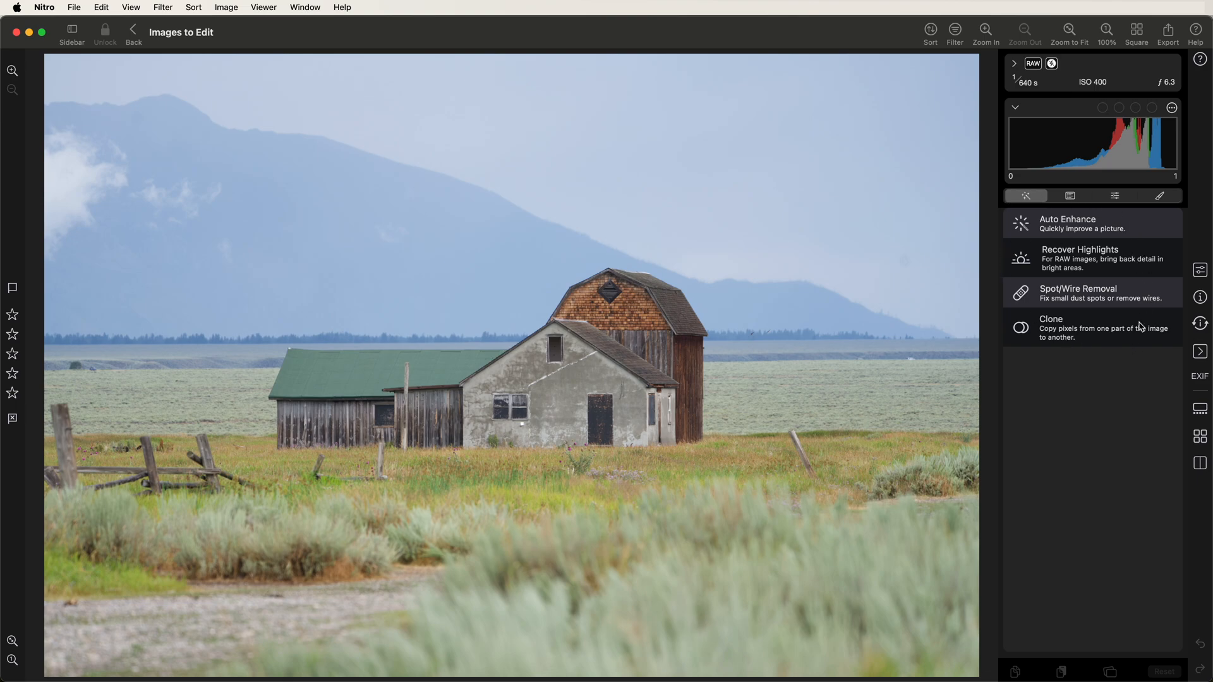
mouse_move(1097, 364)
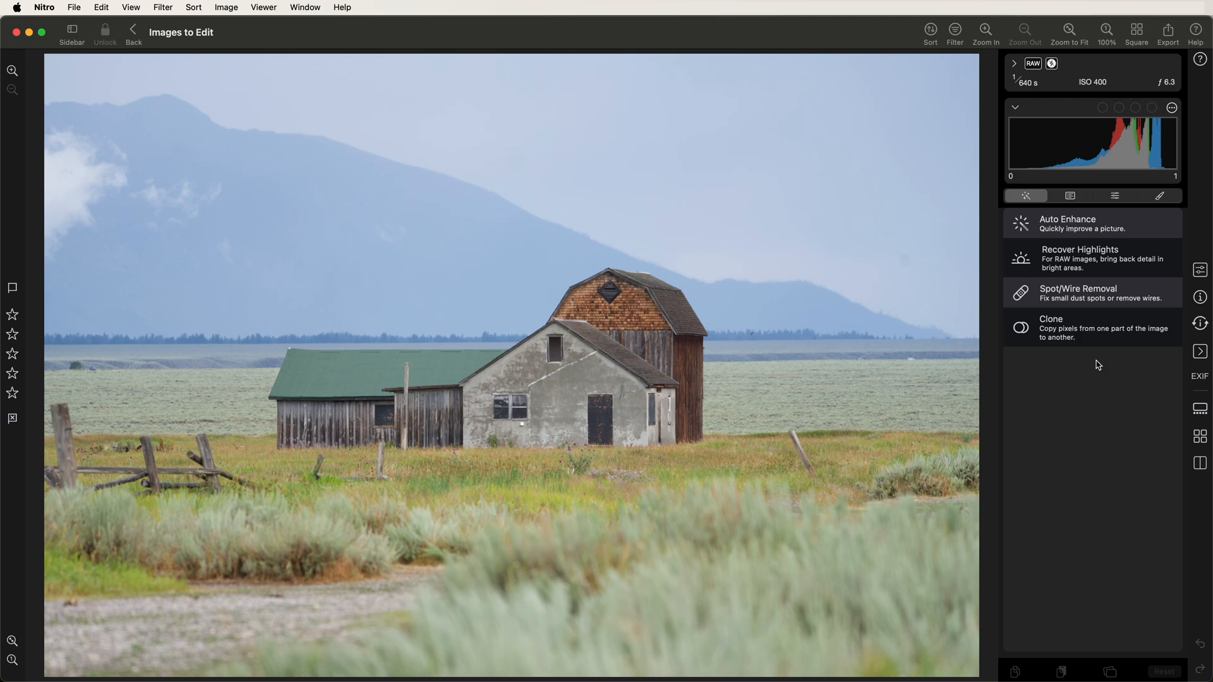
mouse_move(1145, 226)
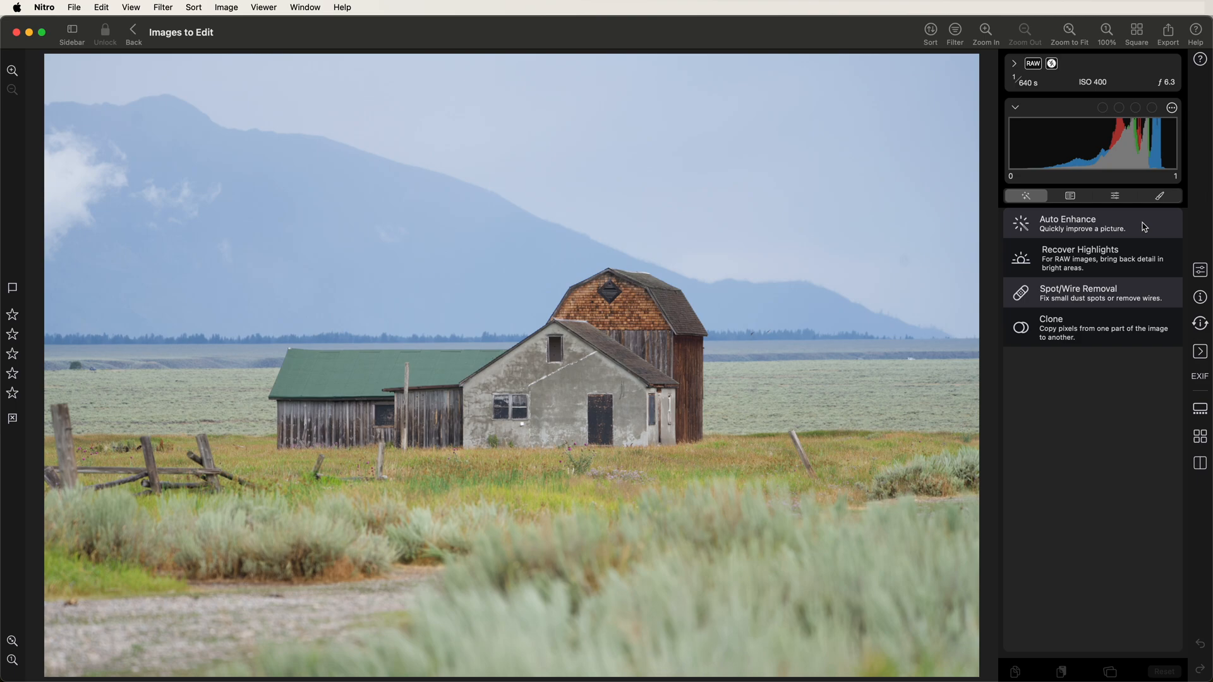
mouse_move(1145, 273)
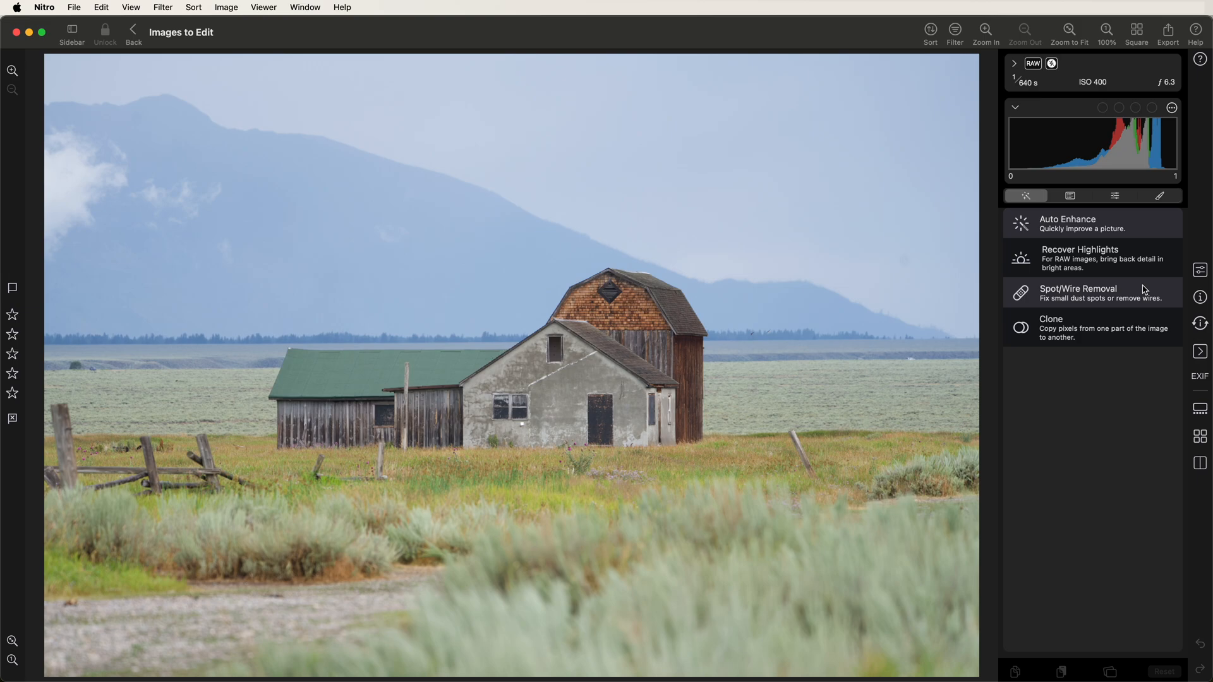
mouse_move(1126, 304)
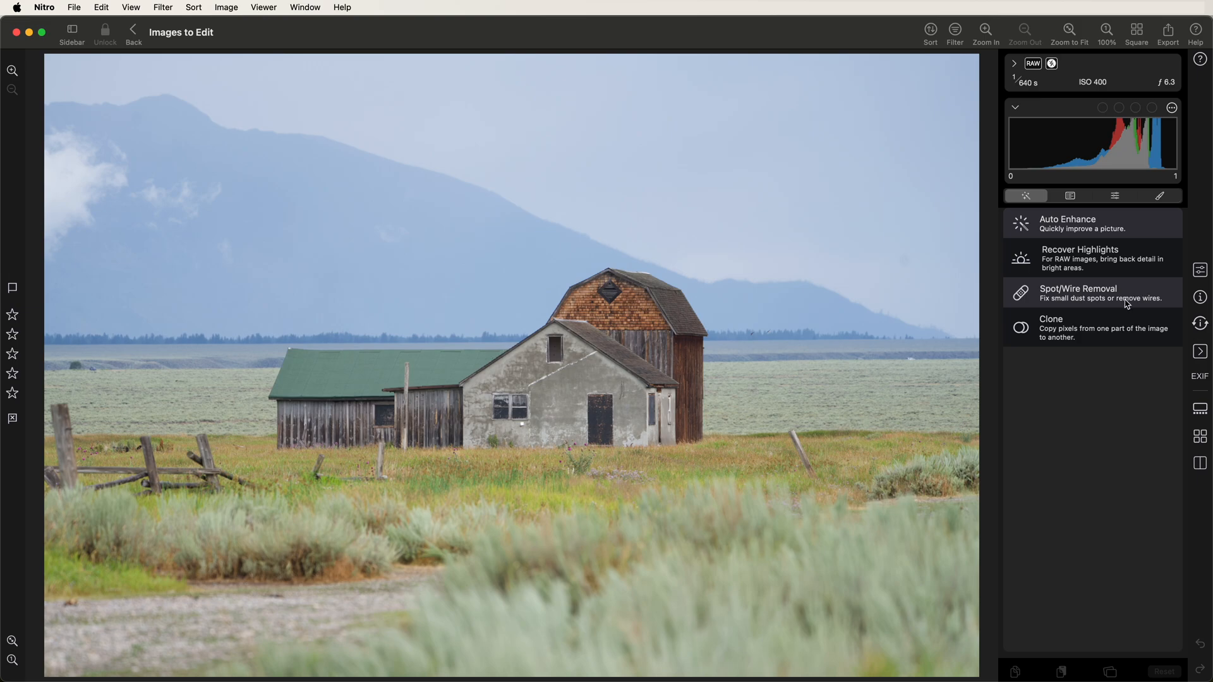
mouse_move(1141, 229)
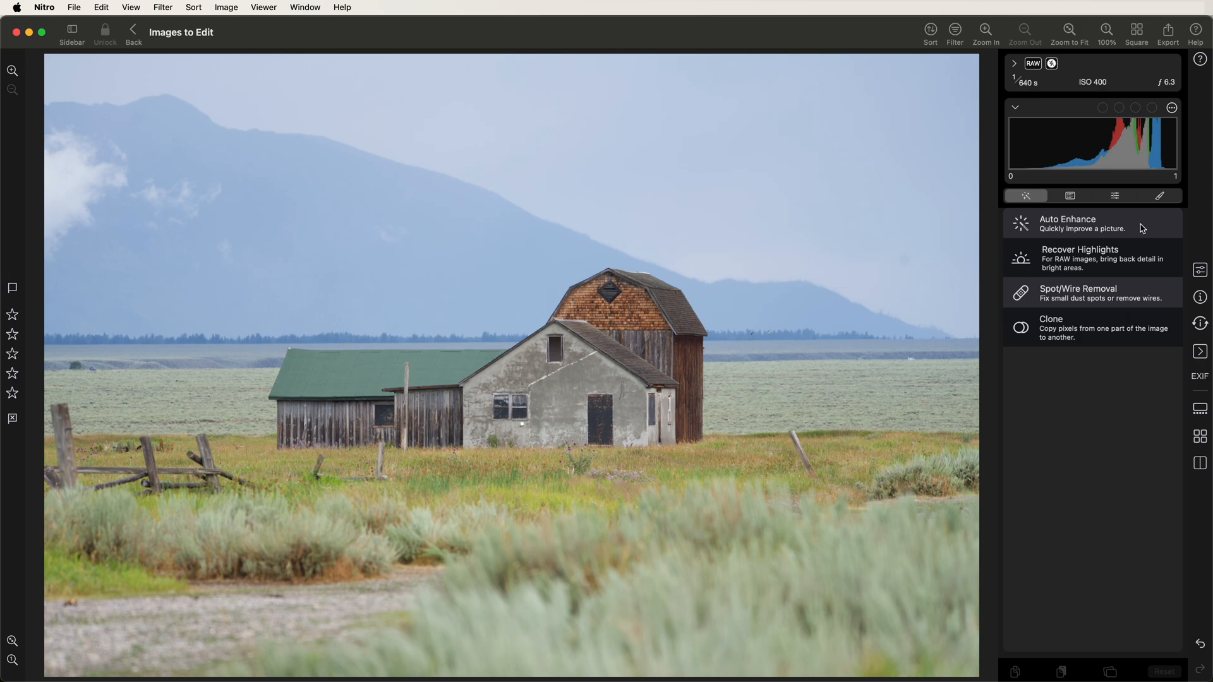
Apply Auto Enhance at intensity 0.43 to the barn photo and finish the adjustment.
click(1066, 223)
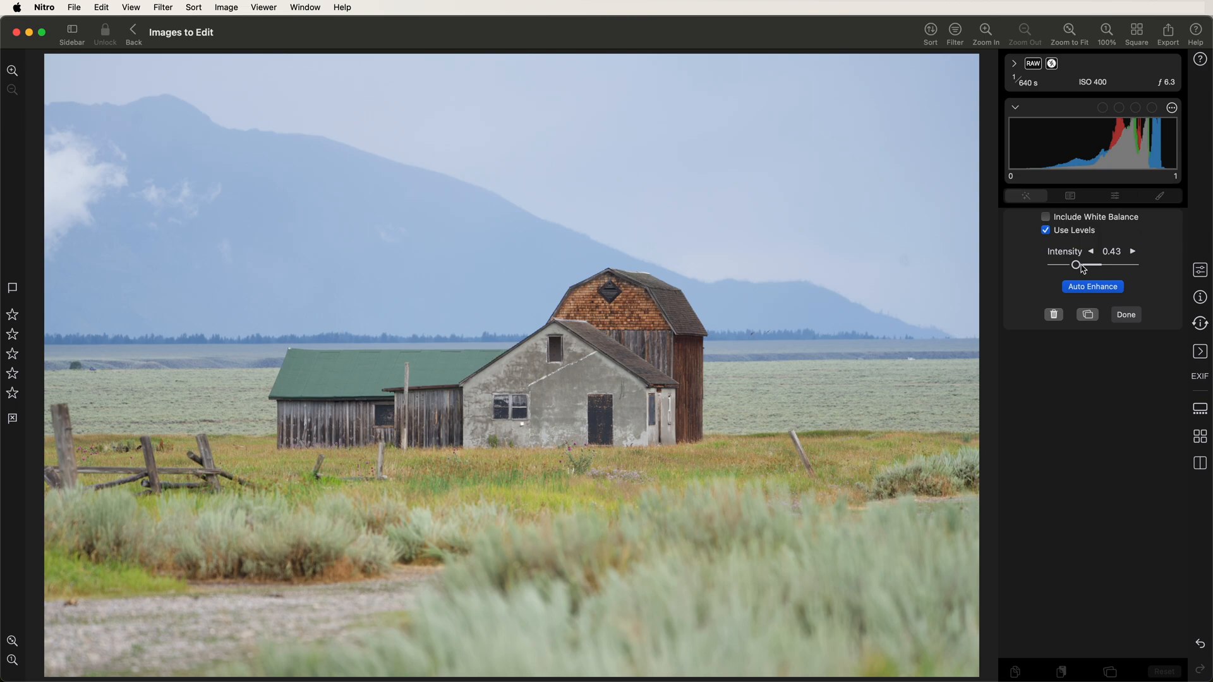
mouse_move(1125, 267)
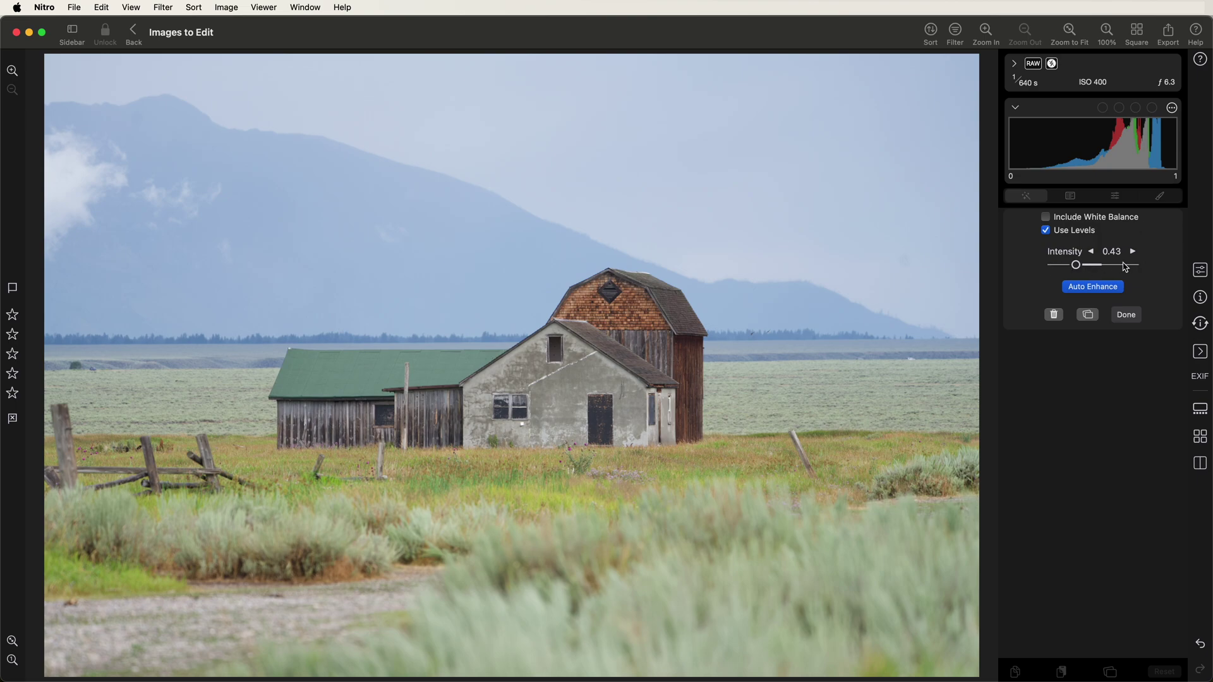
click(1092, 287)
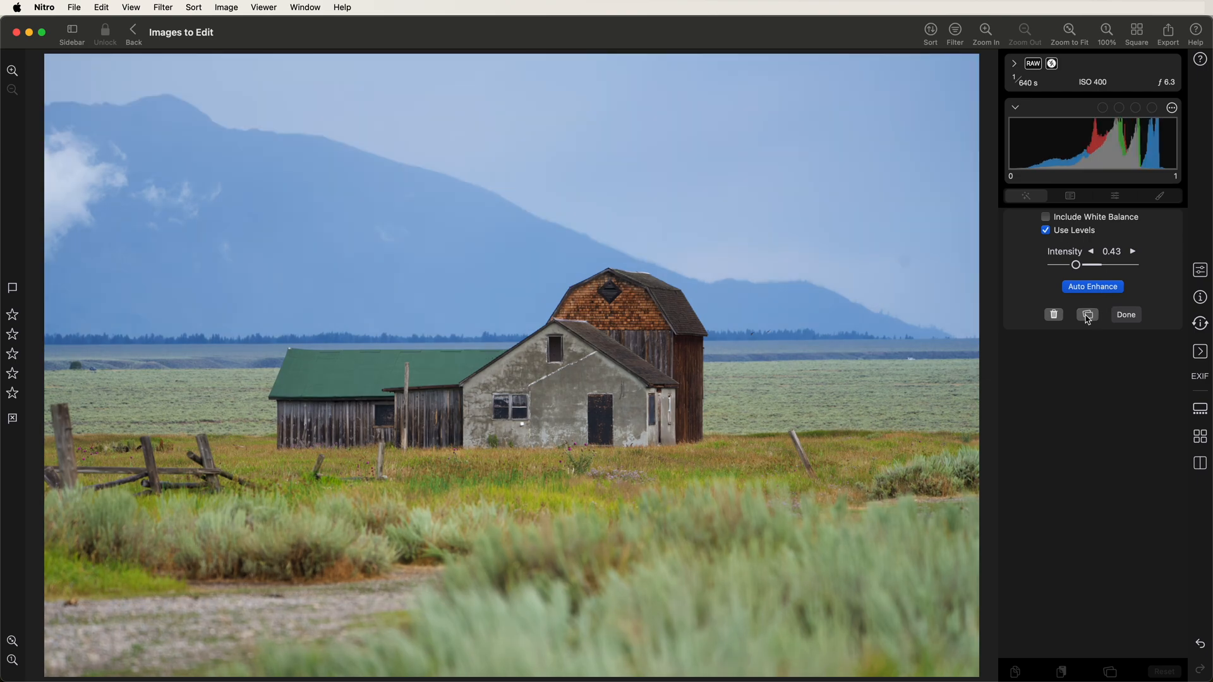
click(1087, 314)
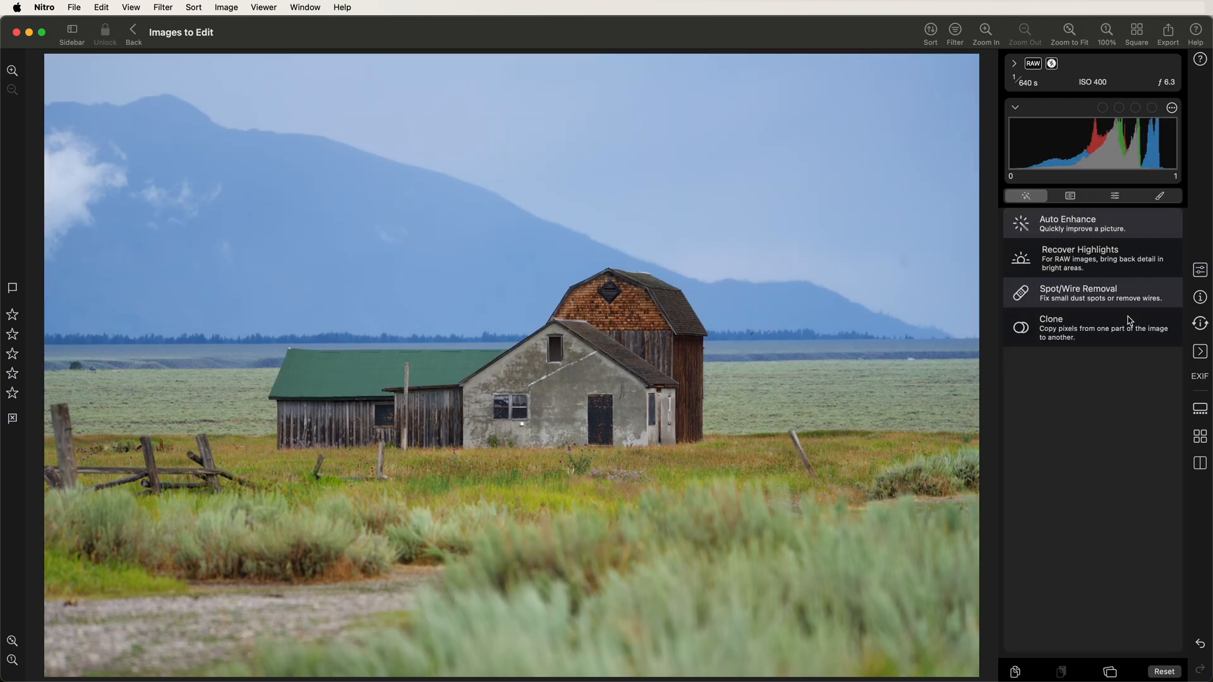
mouse_move(1159, 652)
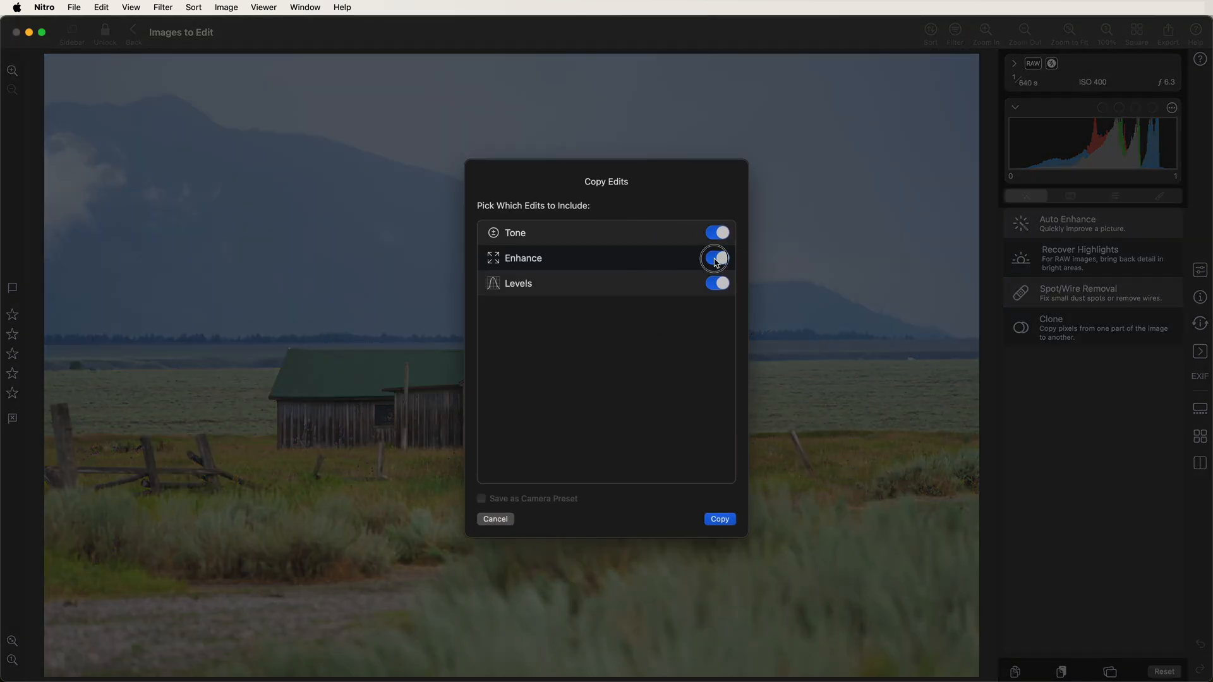
click(715, 257)
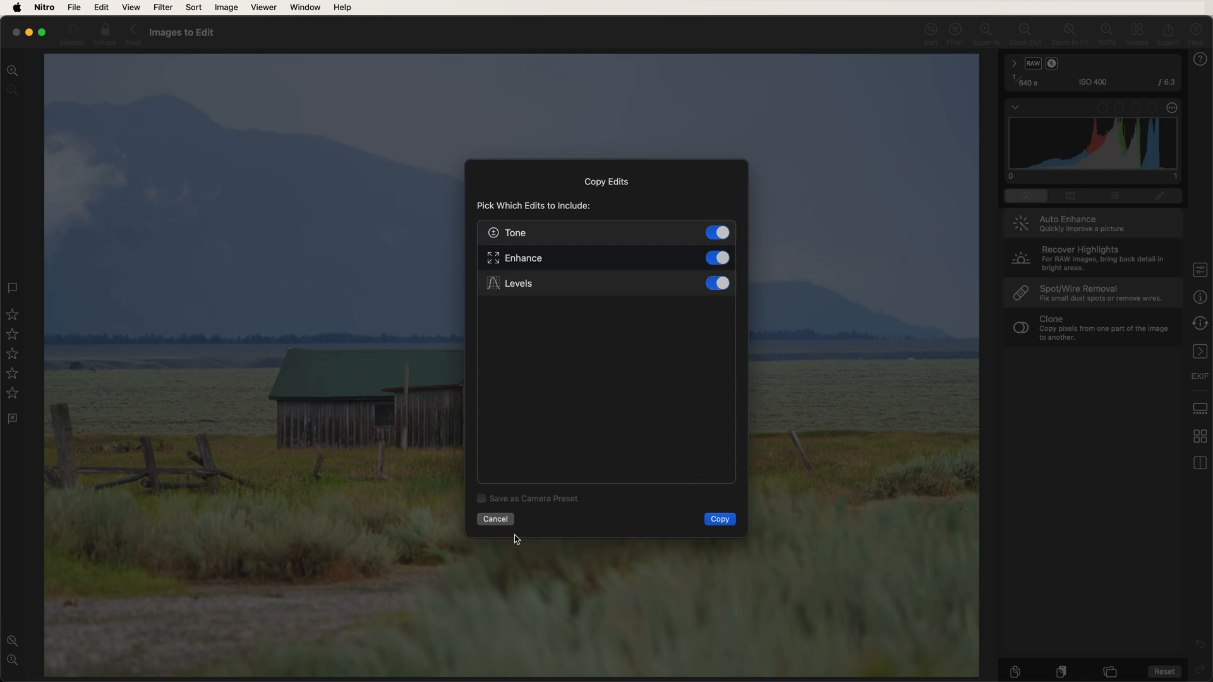
click(717, 519)
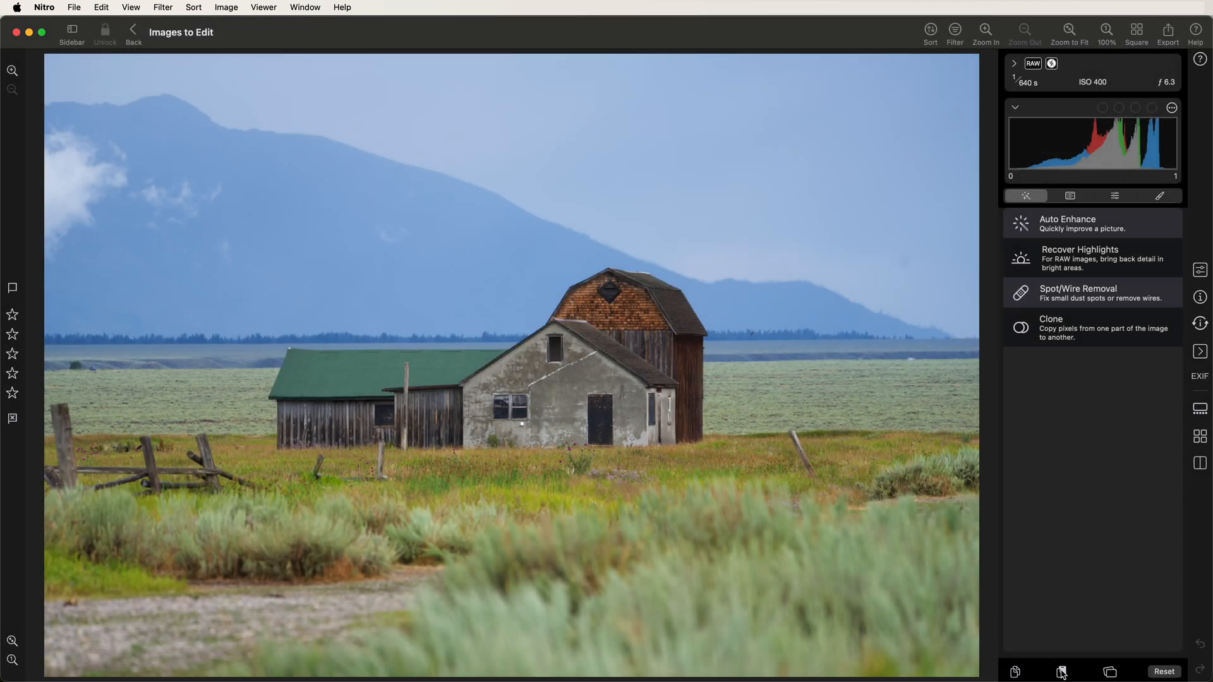
click(1062, 671)
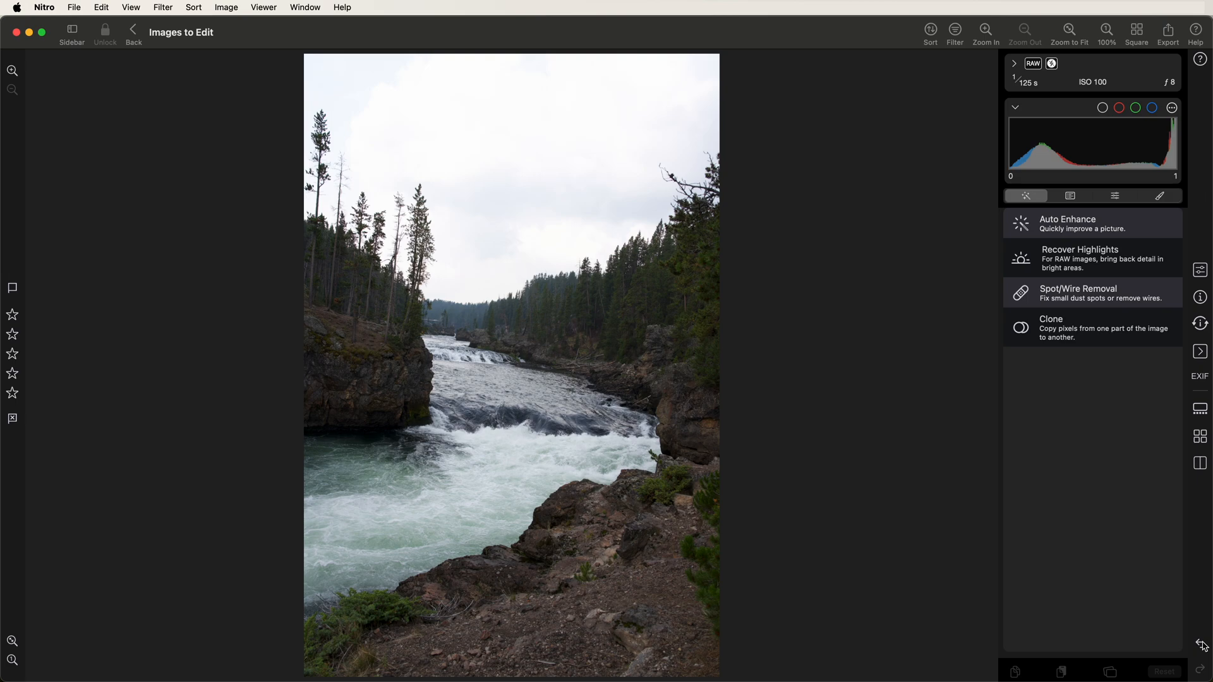
Reapply the enhancement edits to the river photo and move on to the Clone tool.
click(1068, 222)
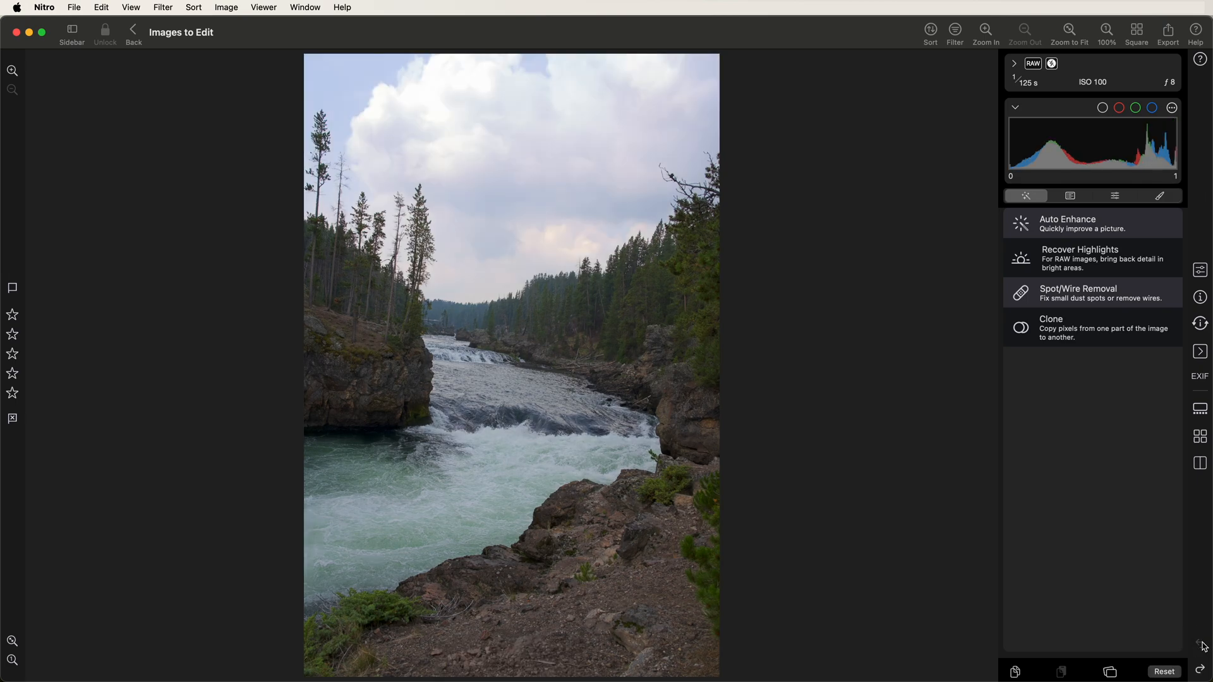
mouse_move(377, 18)
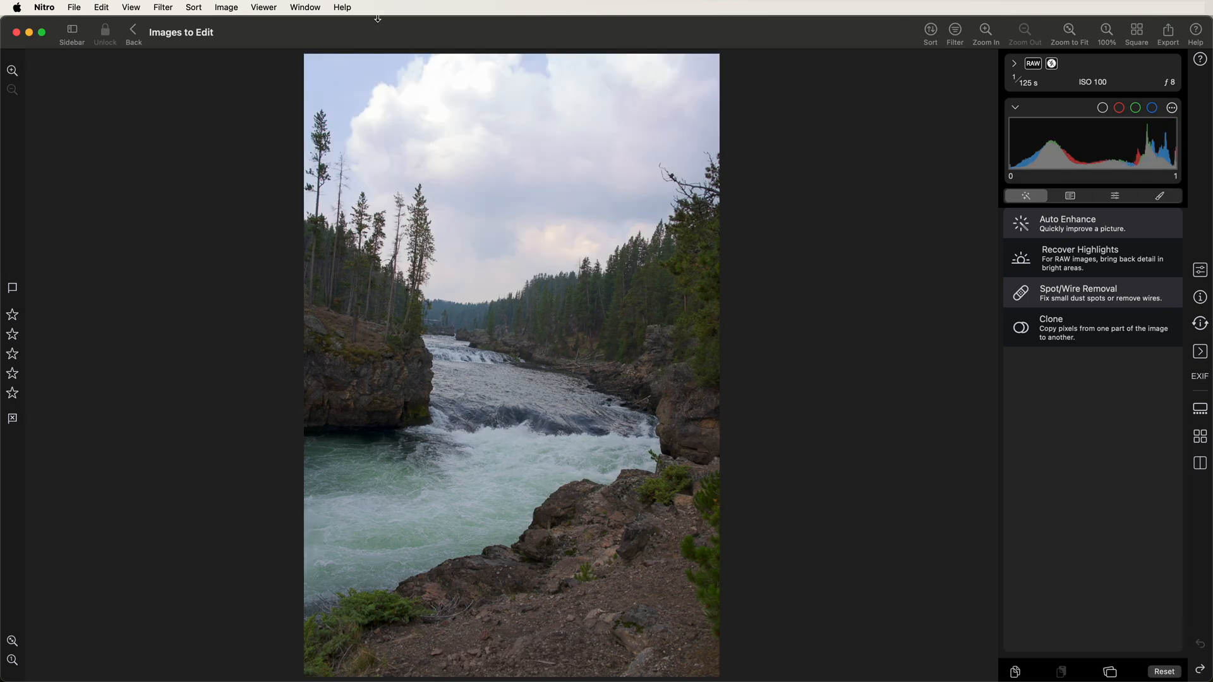
click(1050, 322)
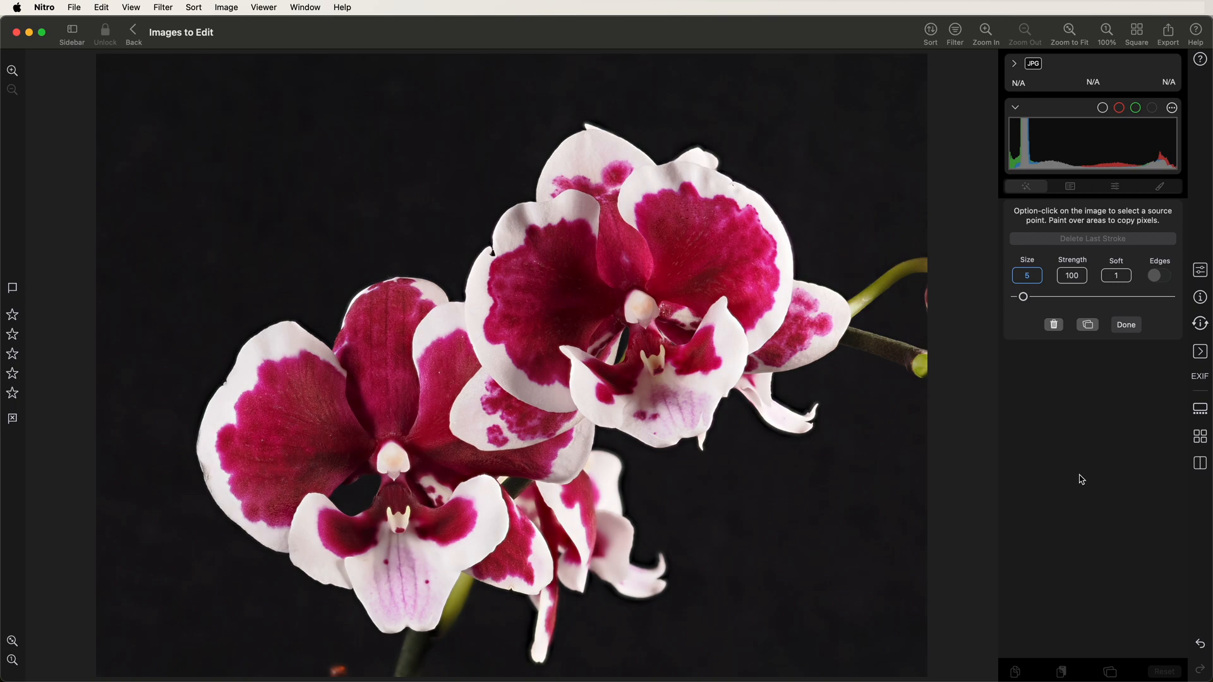
mouse_move(1109, 350)
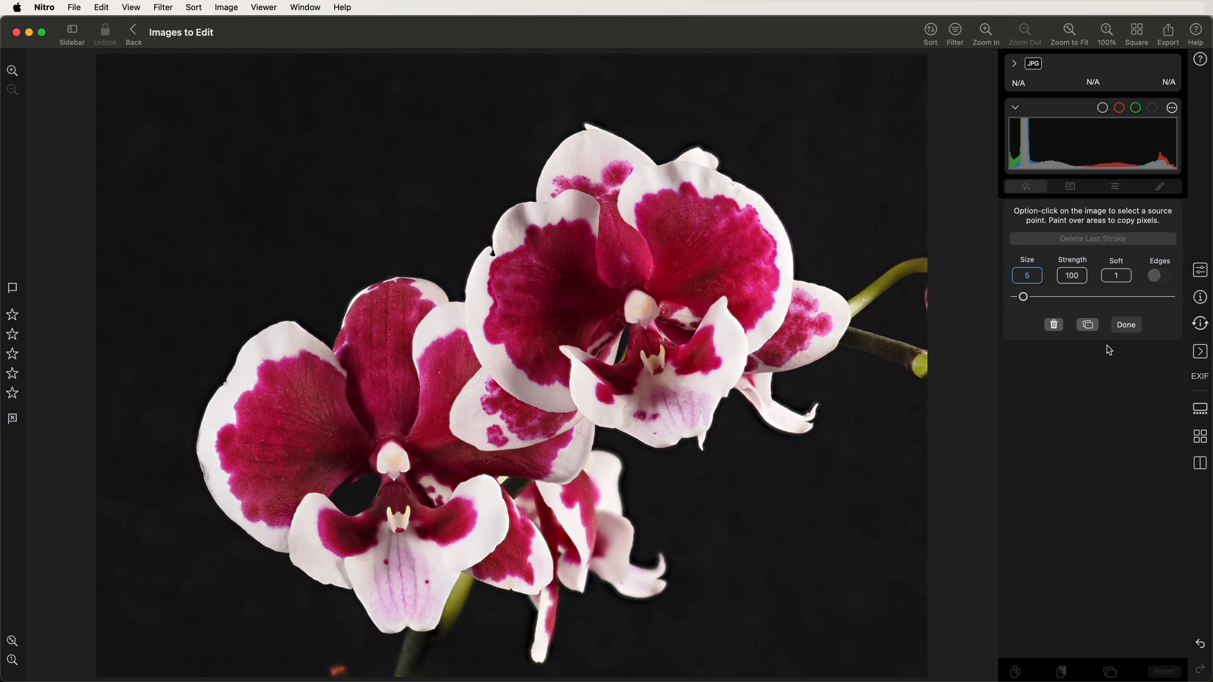
mouse_move(1167, 600)
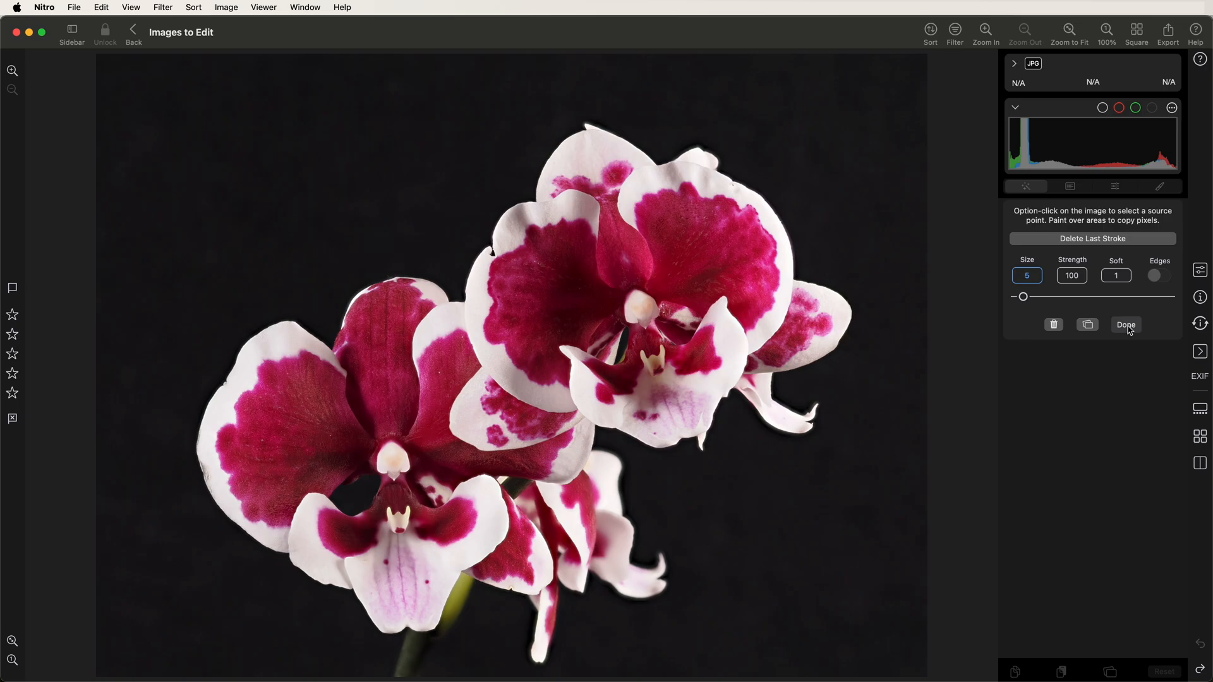
Finish cloning away the red speck below the orchid.
click(1126, 324)
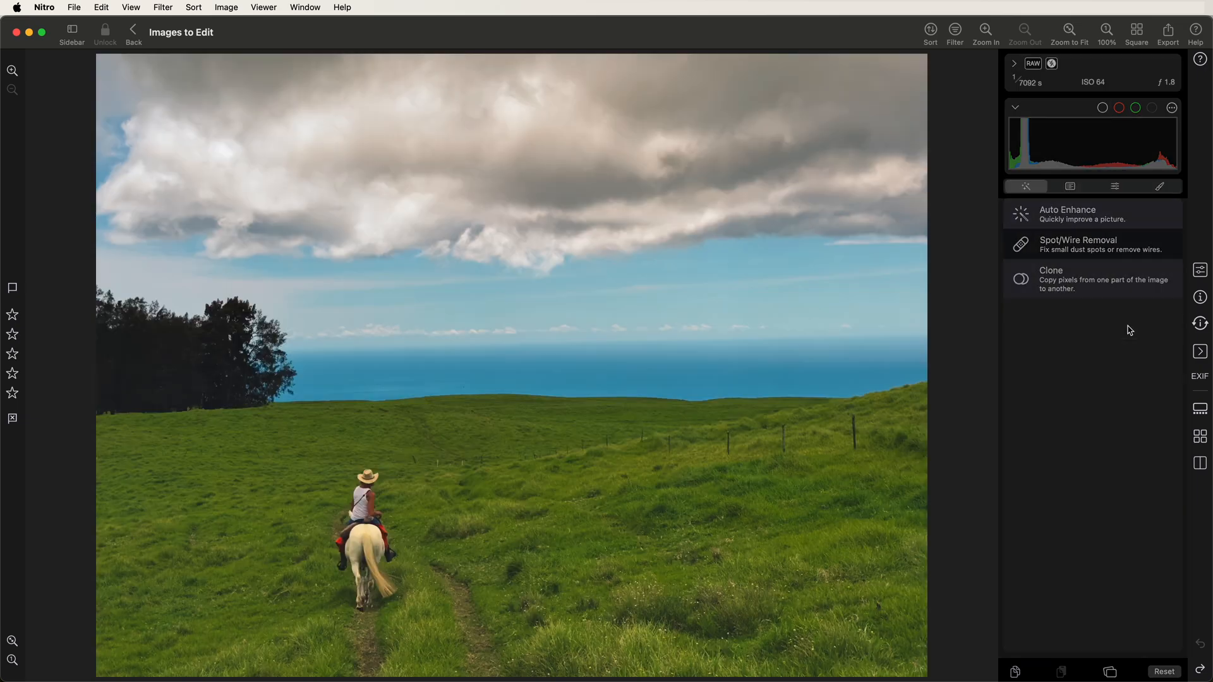
Switch from Presets to built-in LUTs and apply the Instant Photo vintage look to the horse-rider photo.
click(1091, 215)
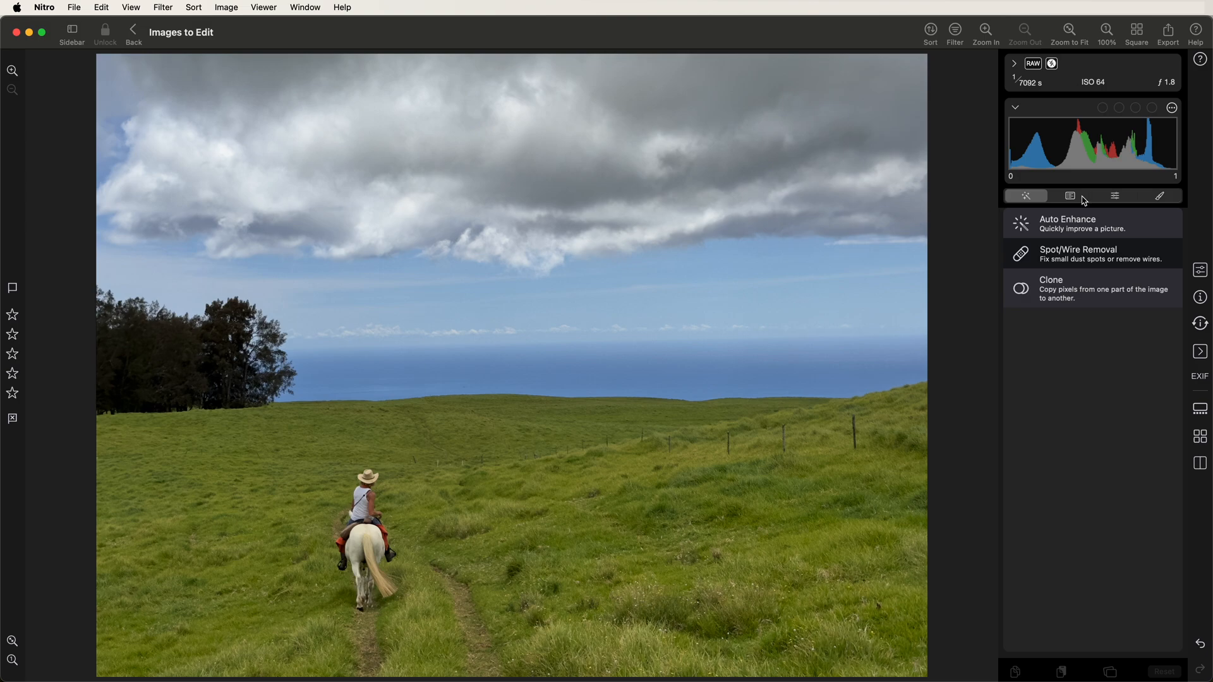
click(1070, 196)
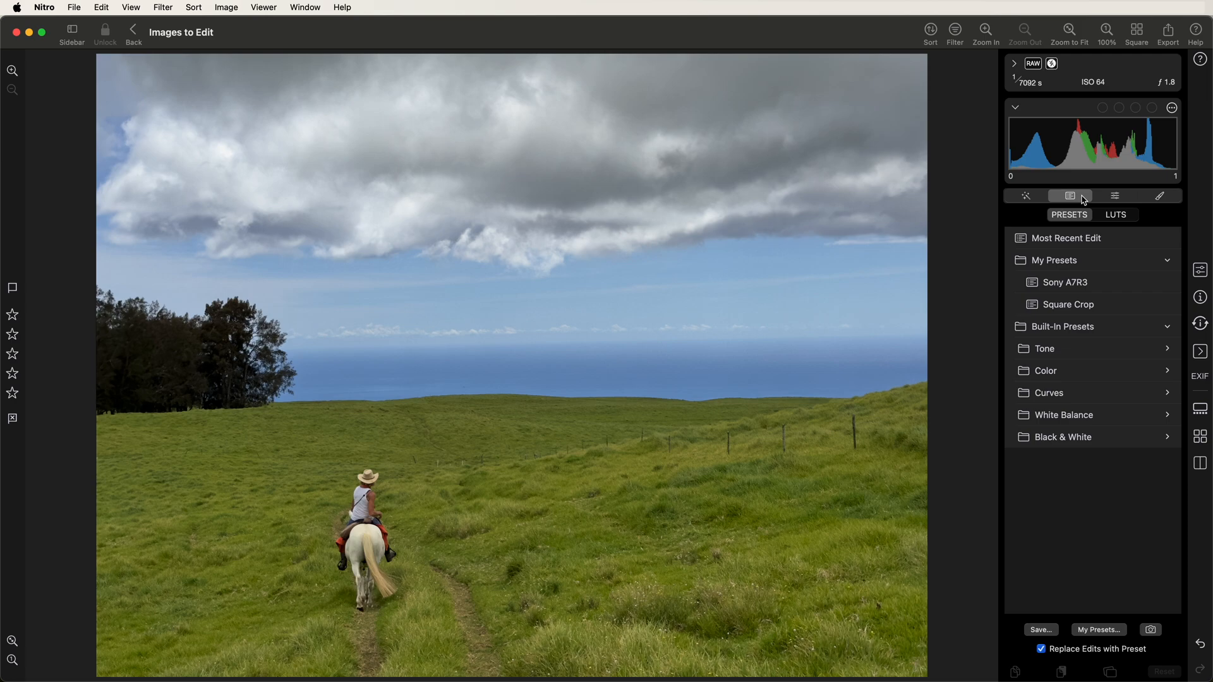
click(1115, 215)
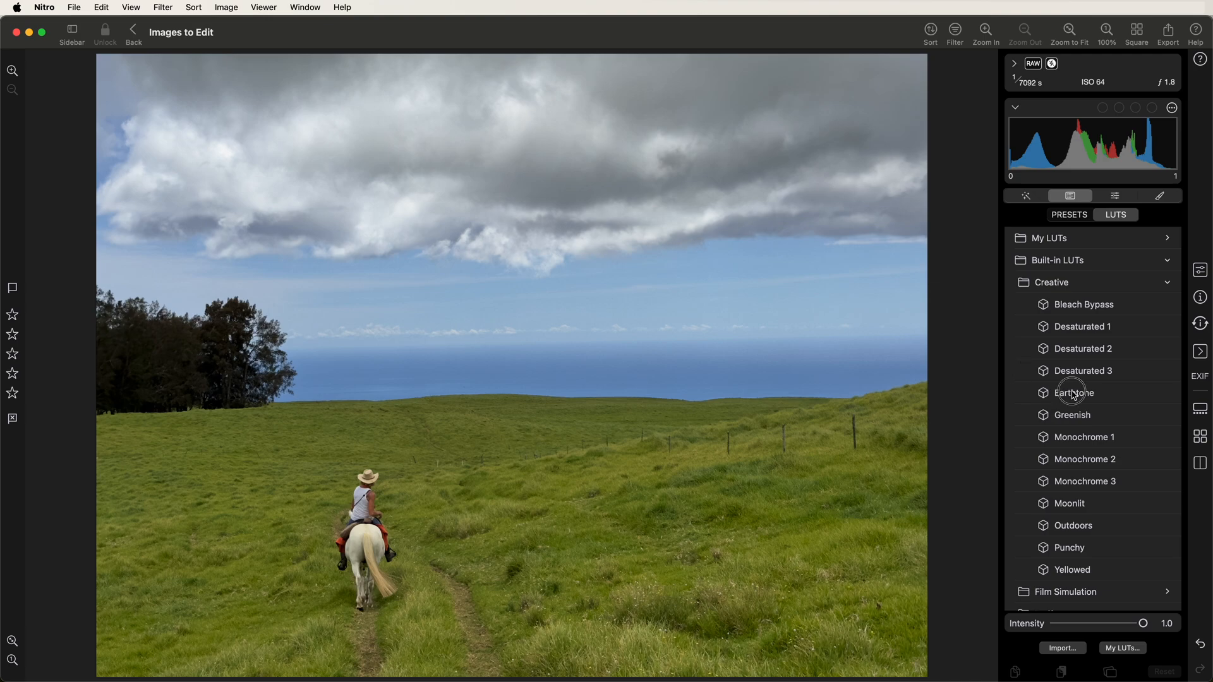
click(1074, 391)
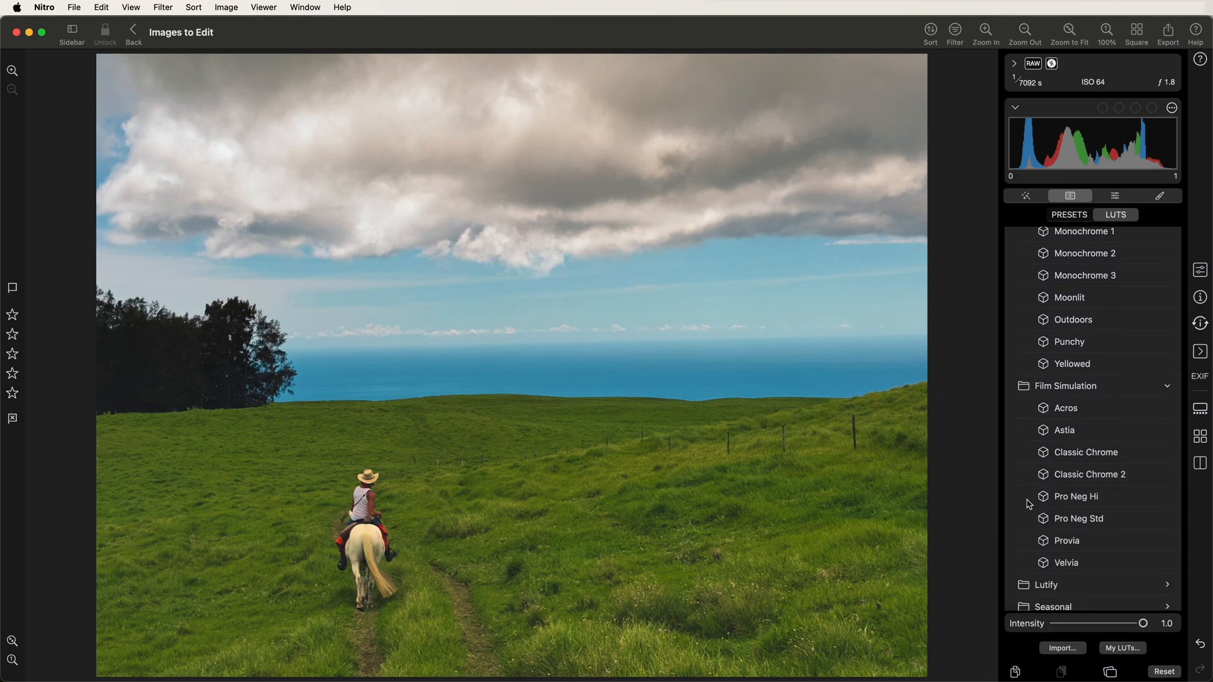
mouse_move(1057, 478)
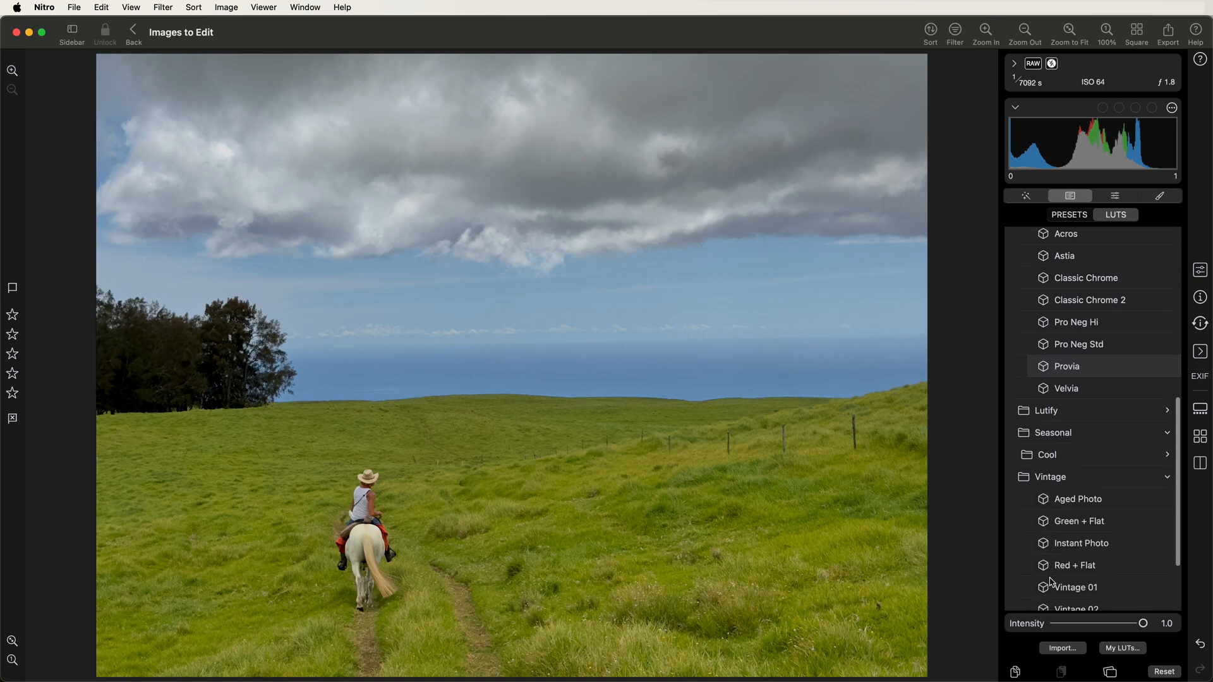
scroll(down, 3)
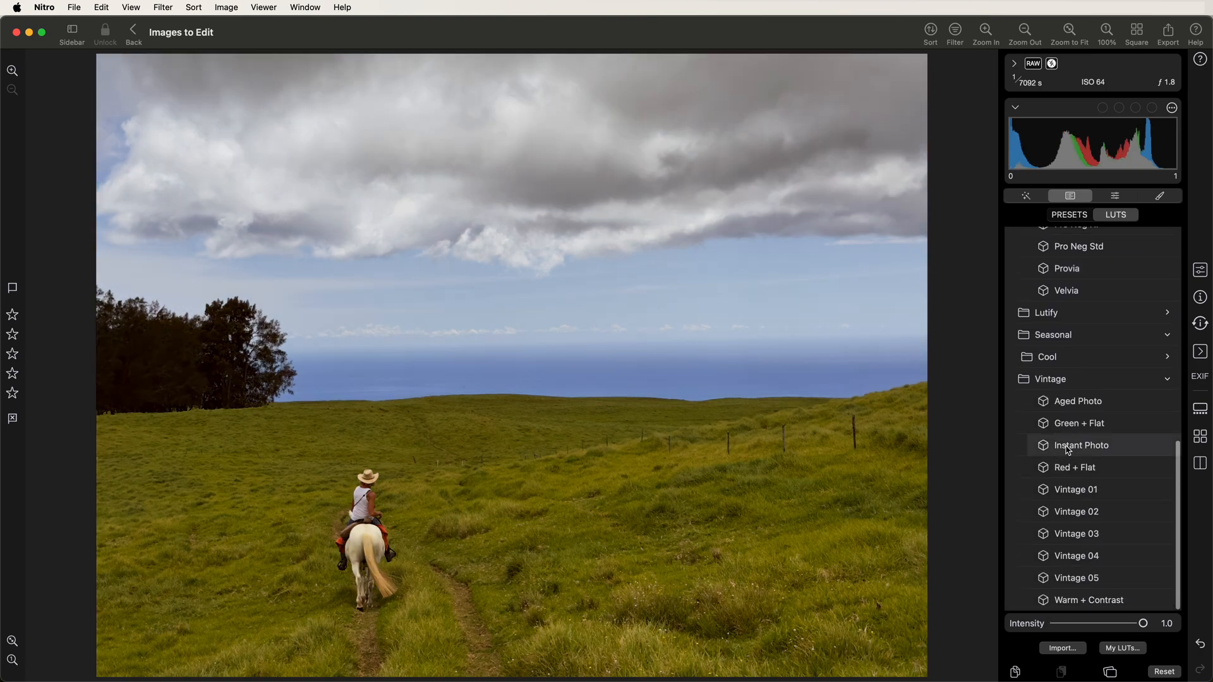
scroll(up, 3)
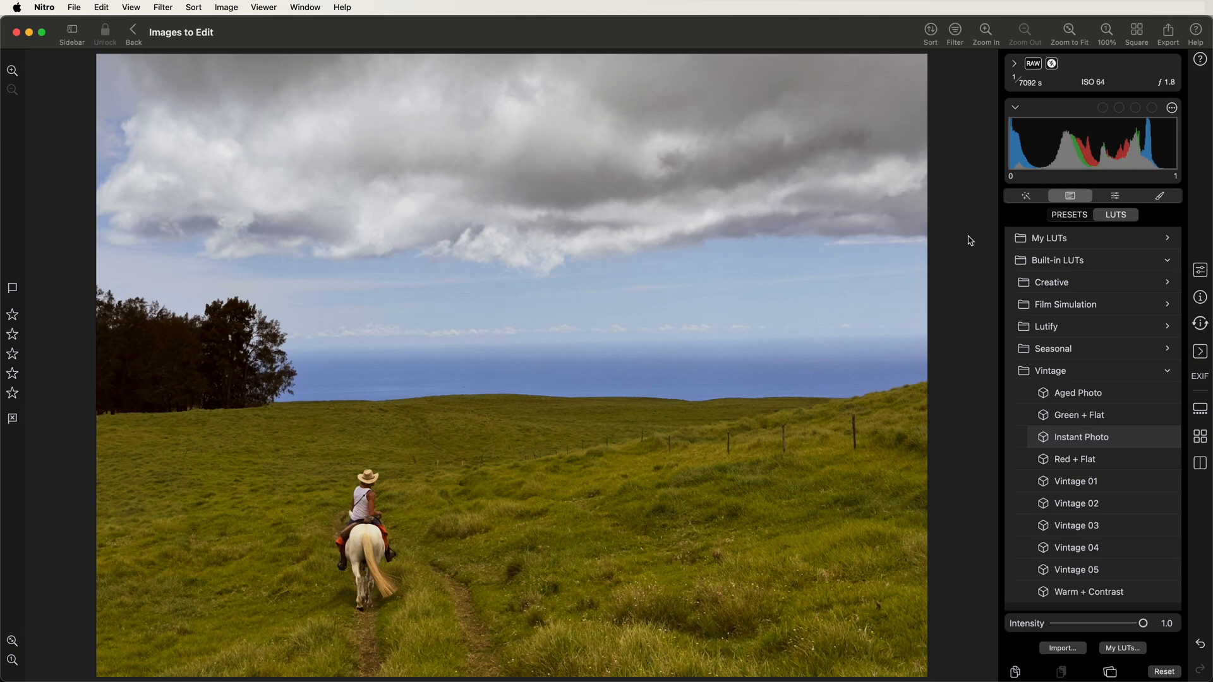
mouse_move(1108, 202)
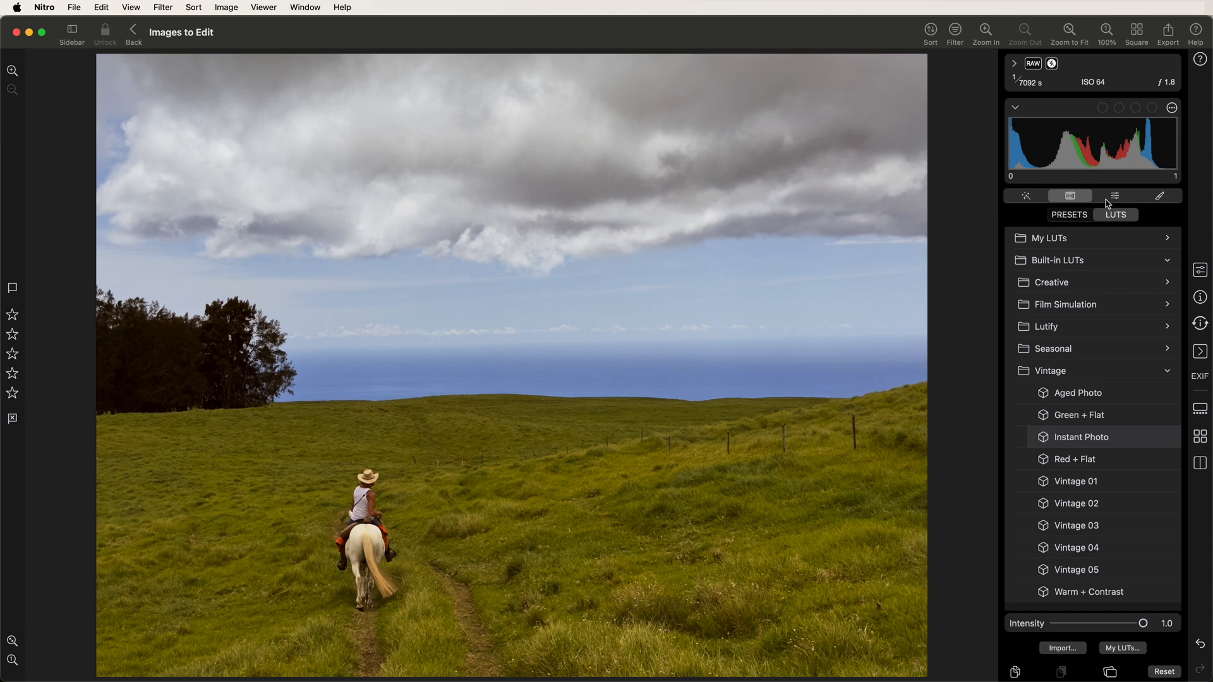
Show the adjustment sections list, then expand and collapse Tone, RAW Tuning and HSL.
click(1115, 196)
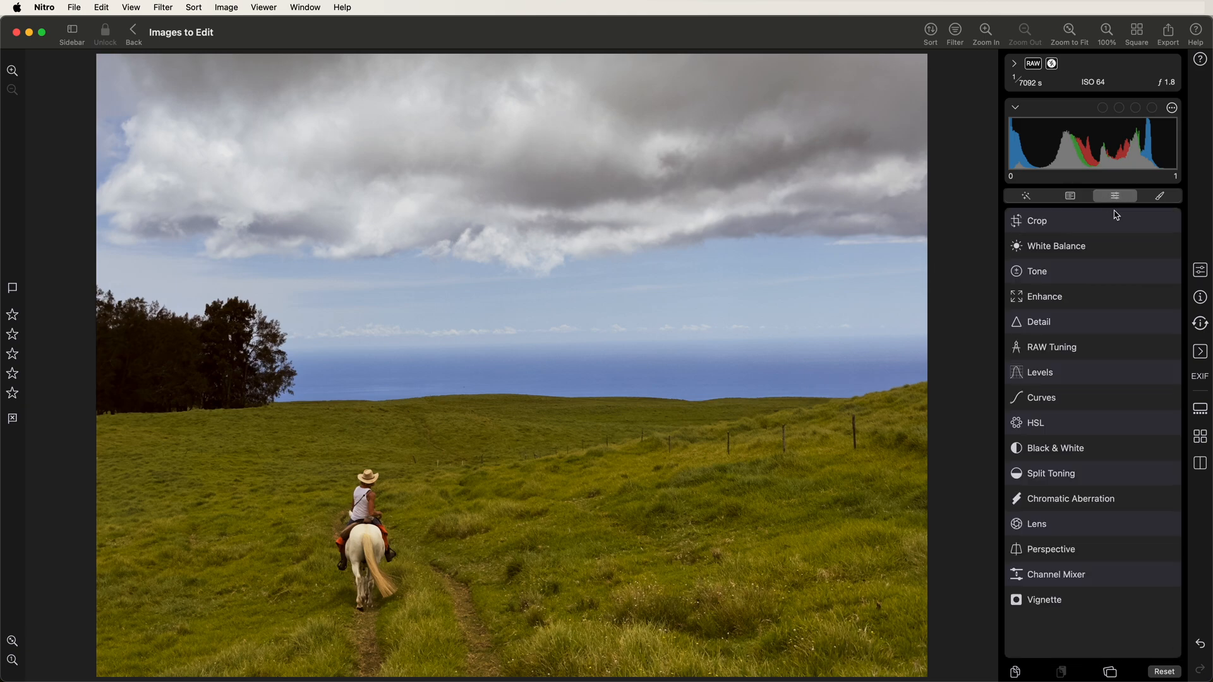
mouse_move(1093, 402)
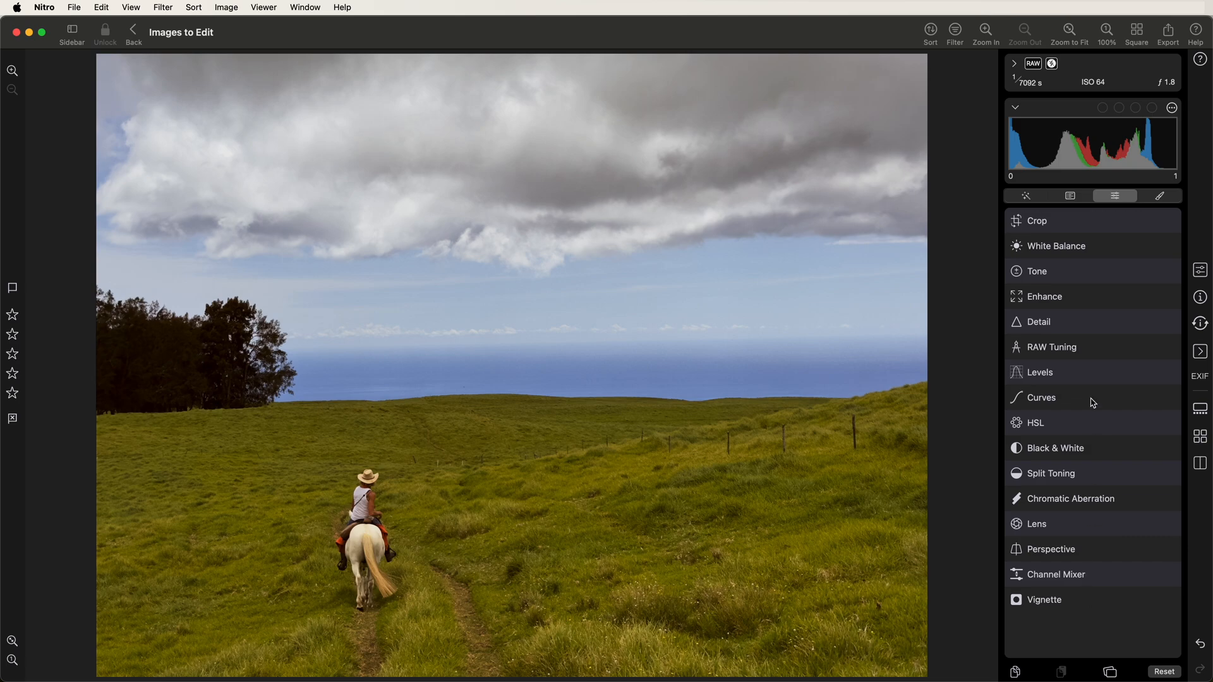
mouse_move(1116, 222)
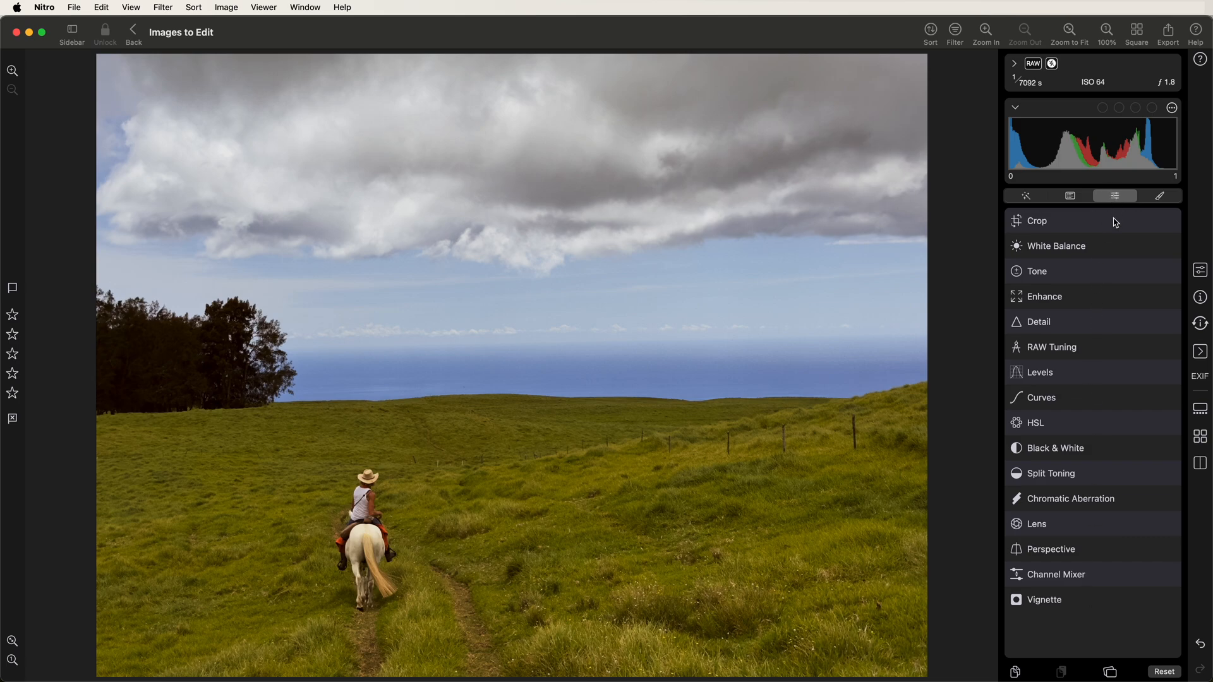
click(1035, 270)
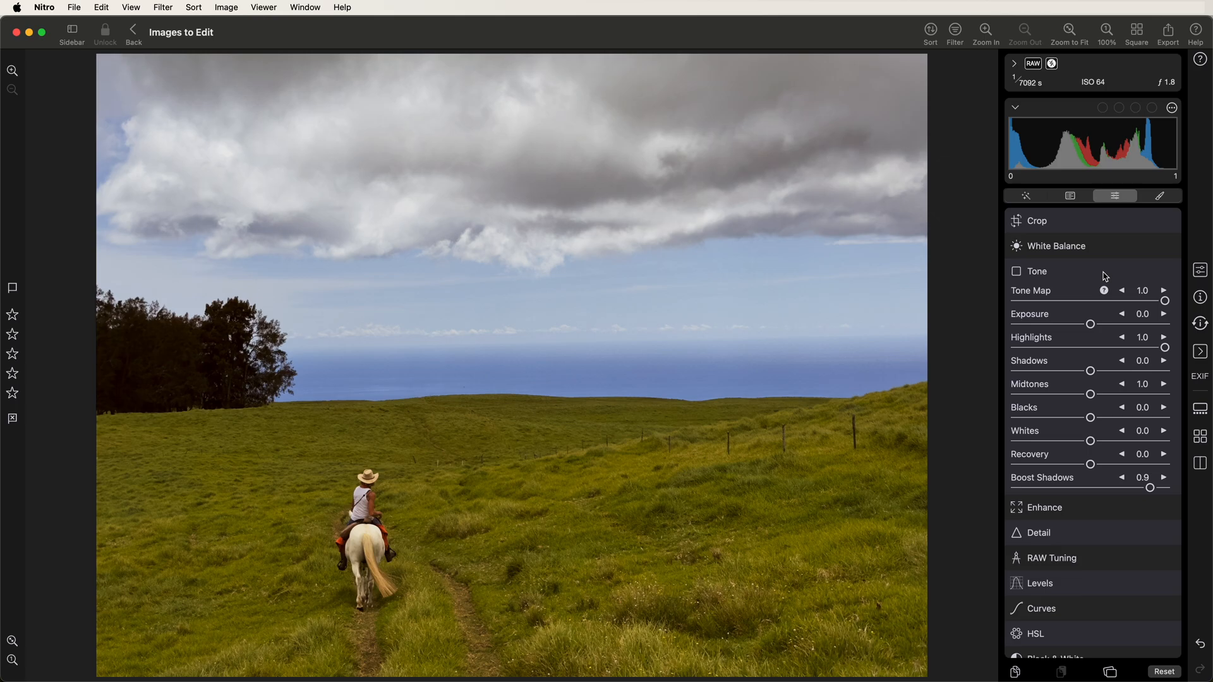
click(1035, 271)
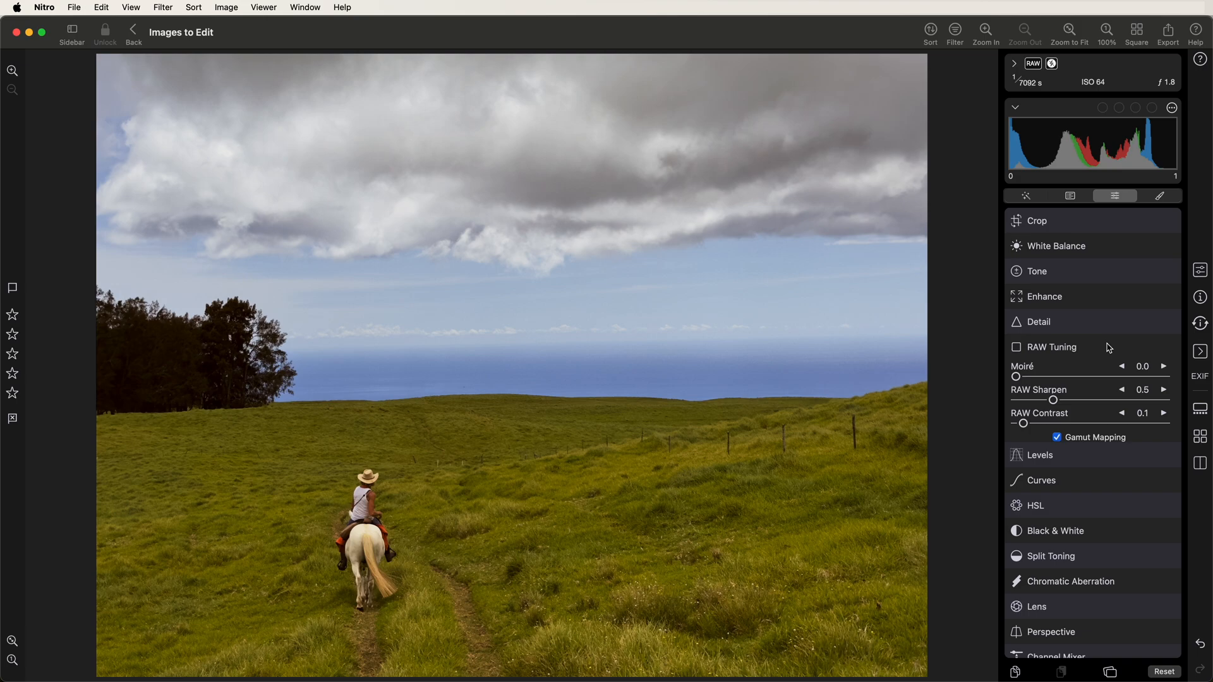
click(1035, 422)
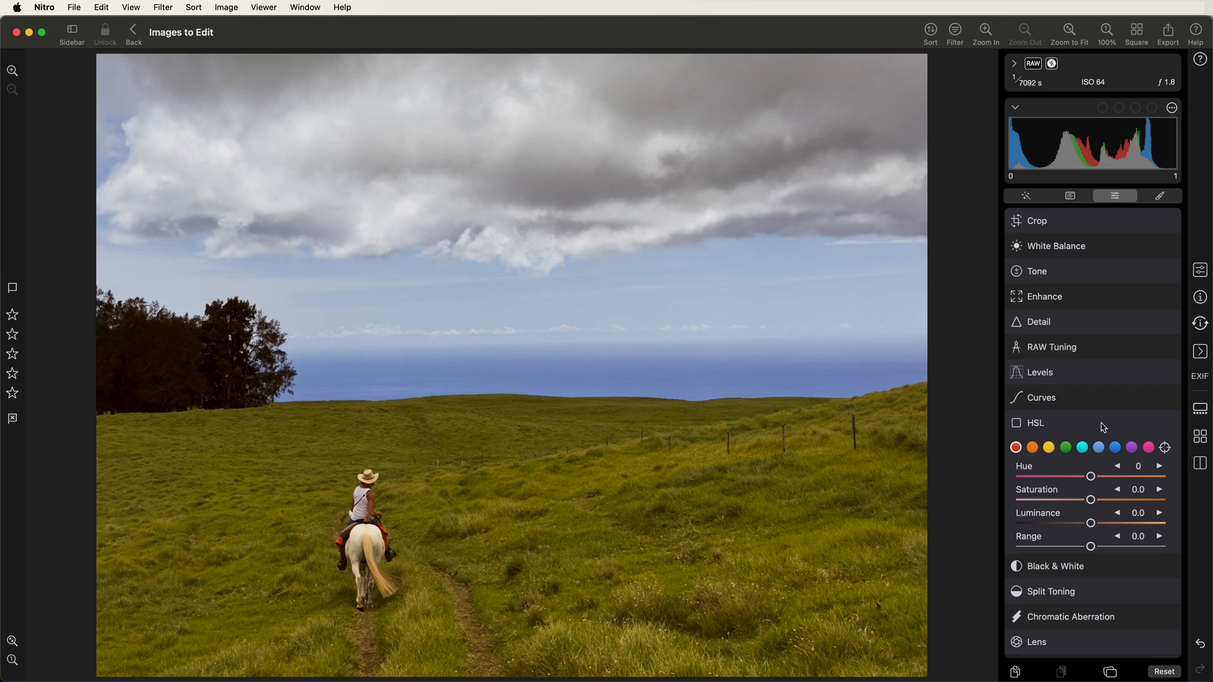
click(1017, 422)
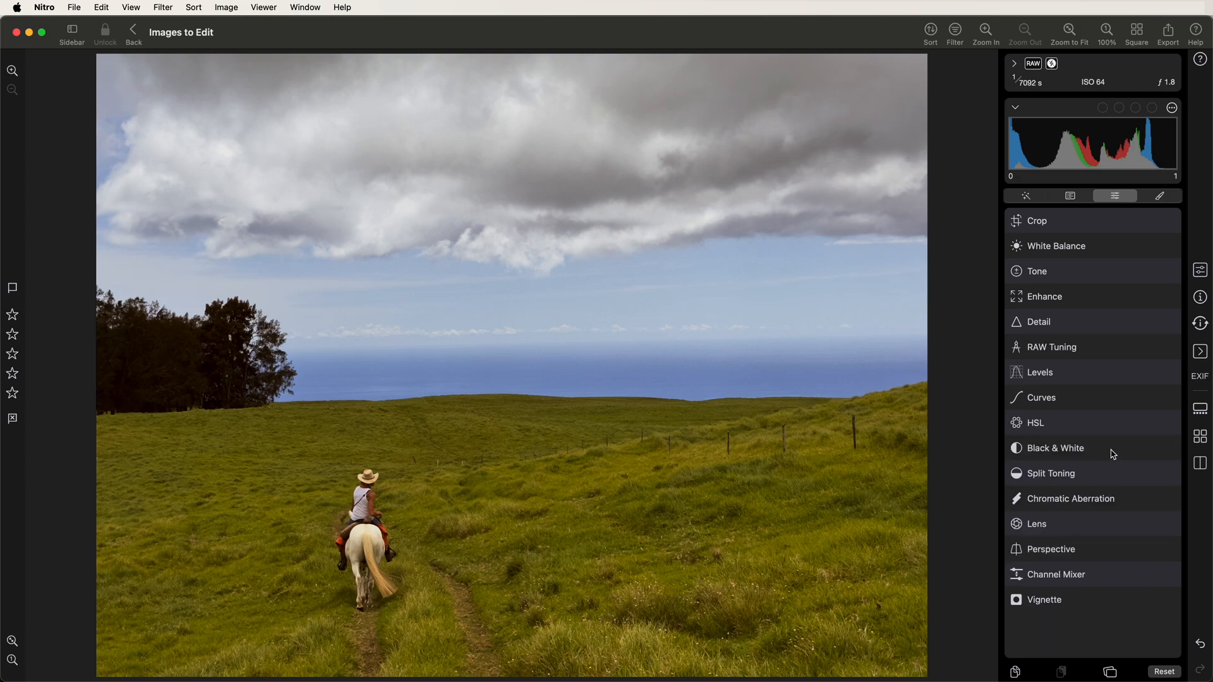
mouse_move(1115, 478)
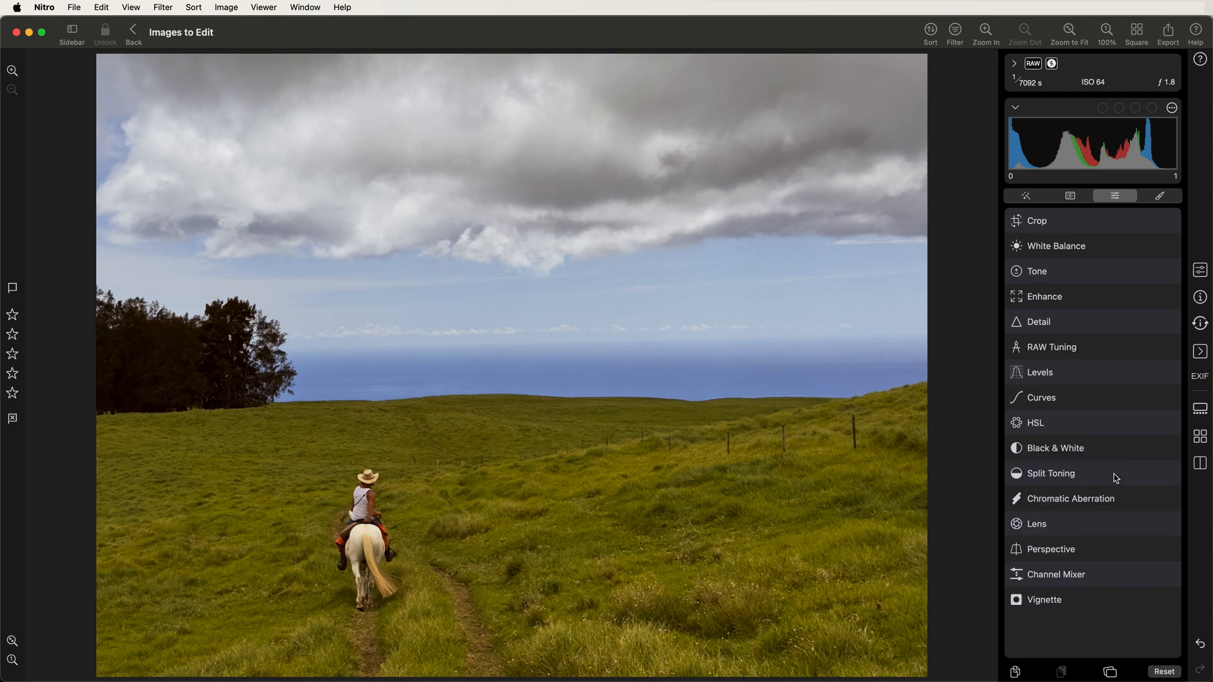
Collapse Split Toning and Chromatic Aberration, then expand Vignette at intensity 0.5 and radius 0.5.
click(1050, 473)
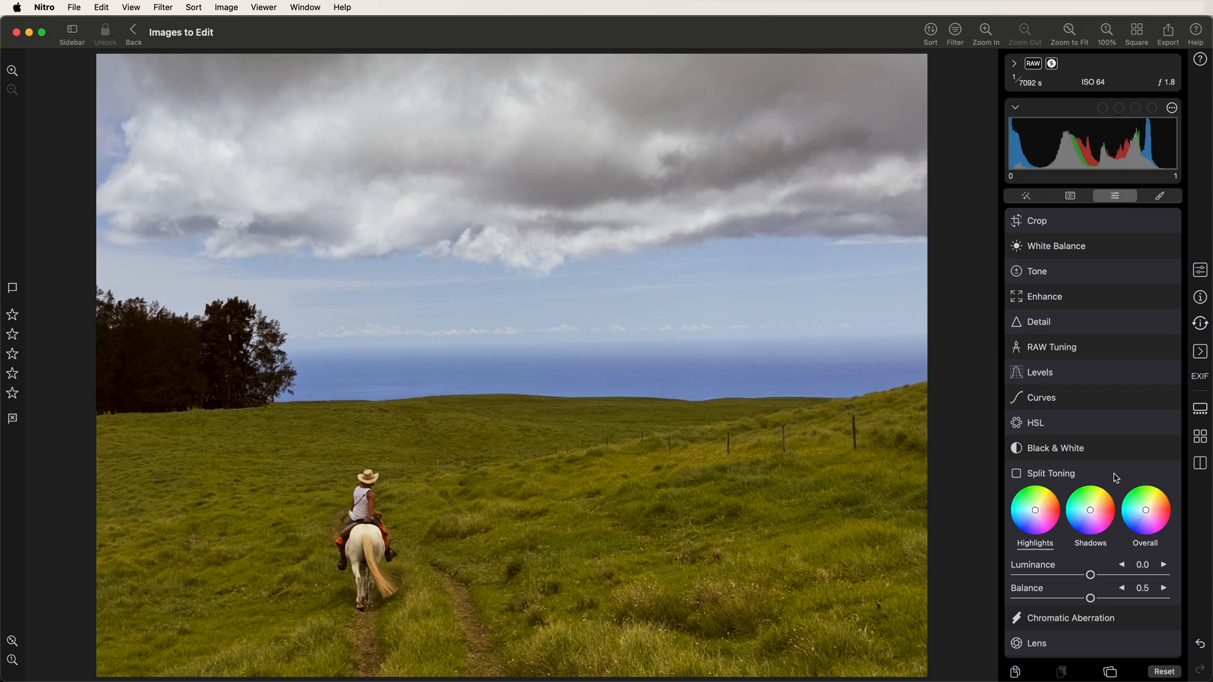
click(1050, 474)
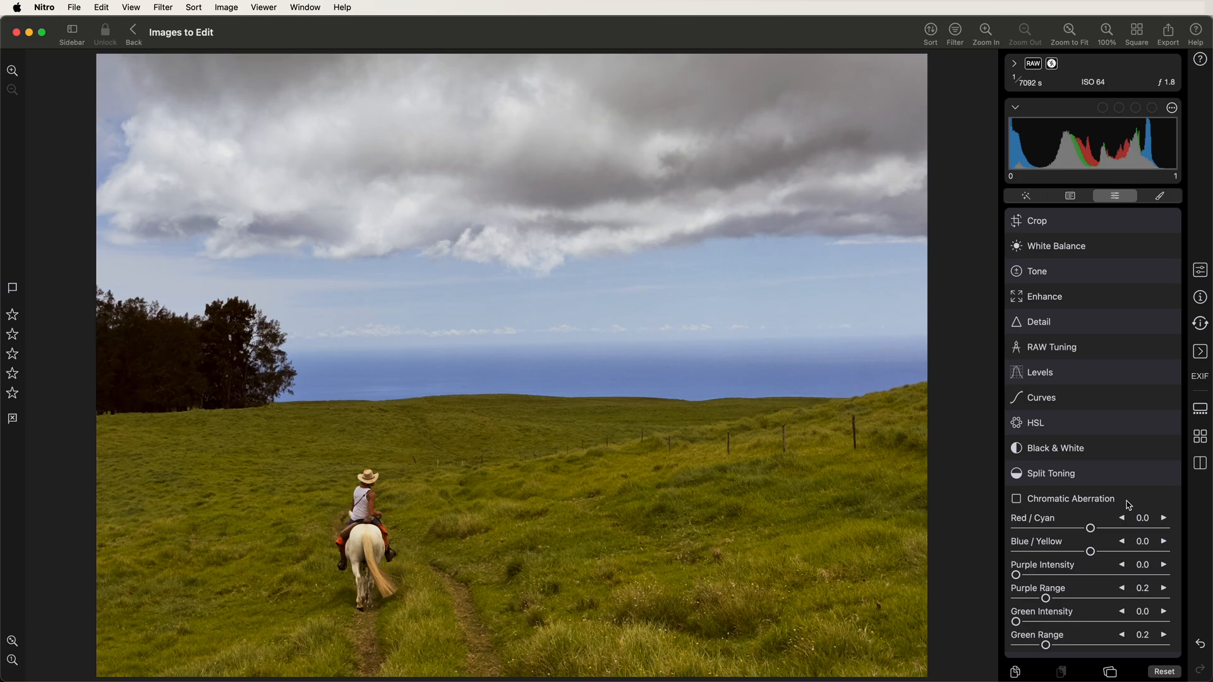
click(1071, 498)
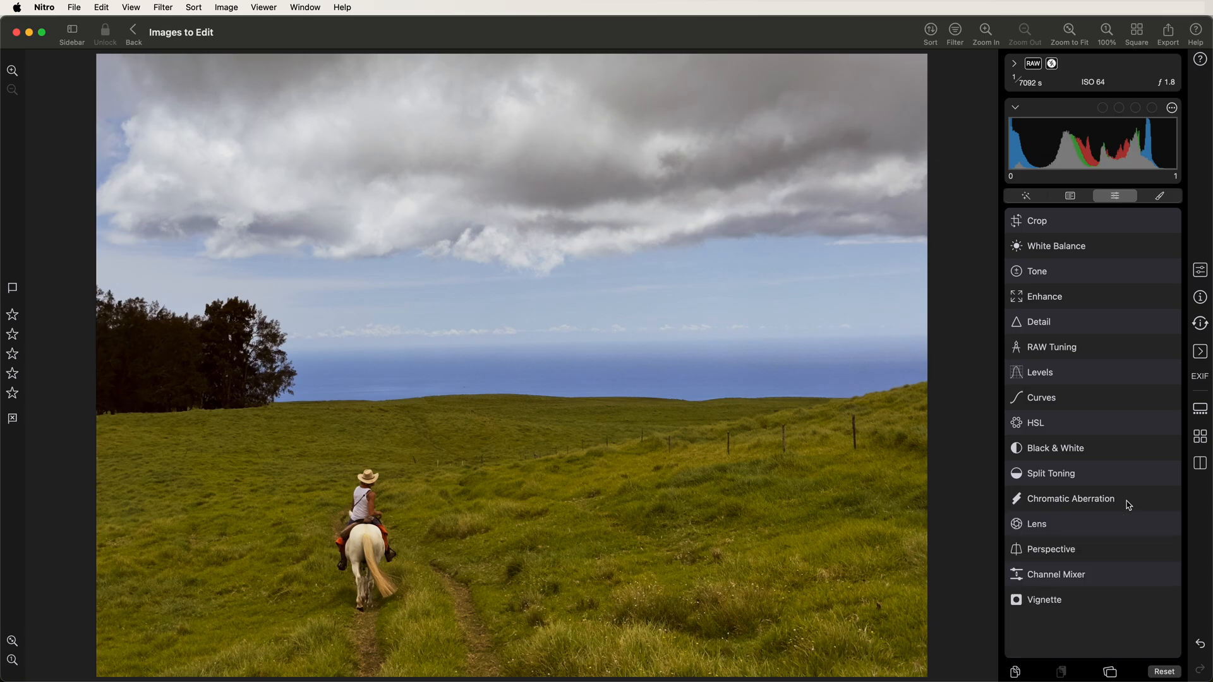
click(1037, 523)
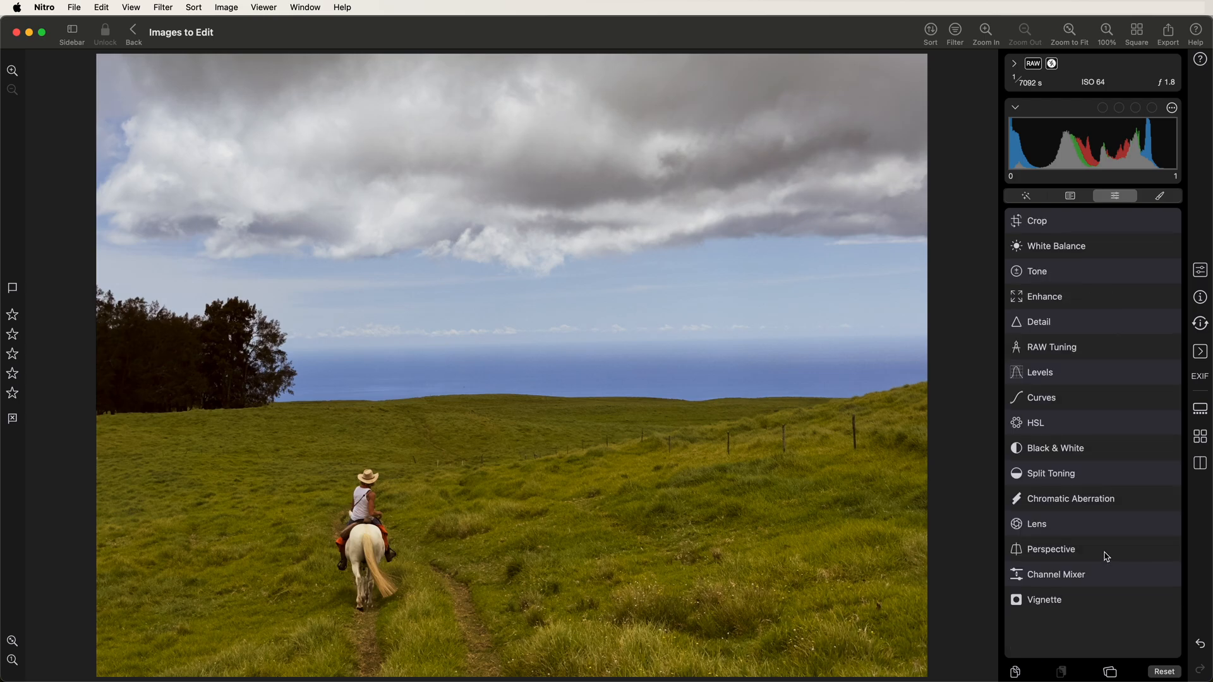
mouse_move(1107, 599)
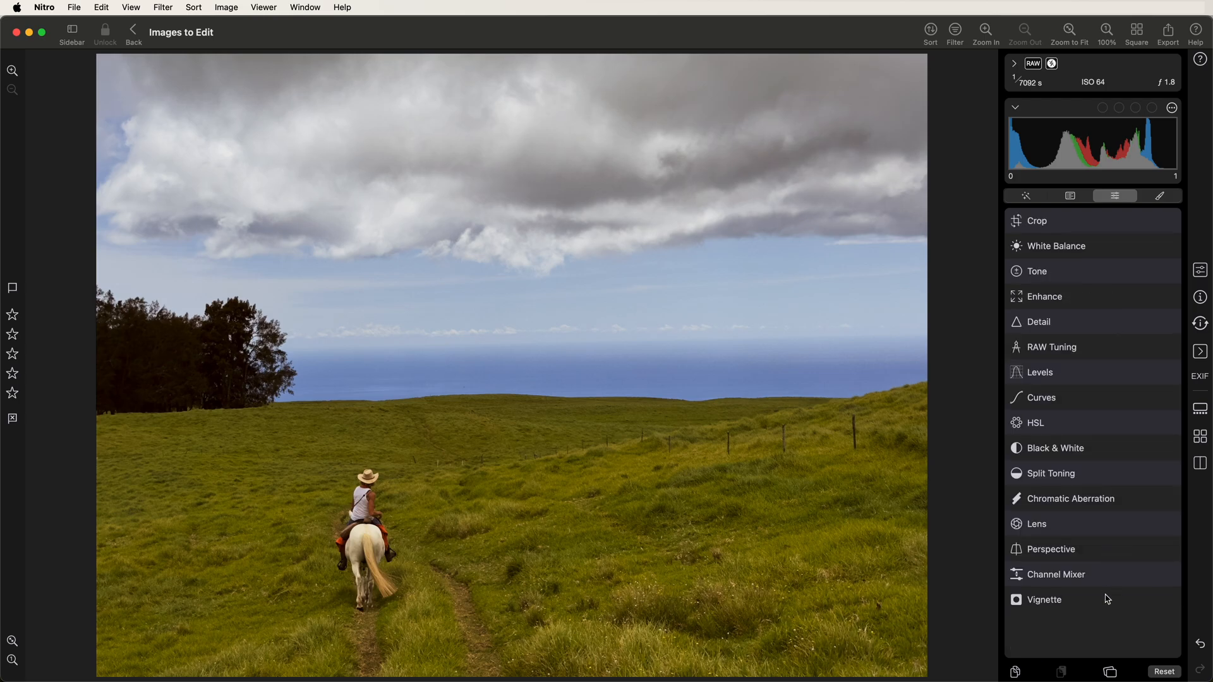
click(1043, 599)
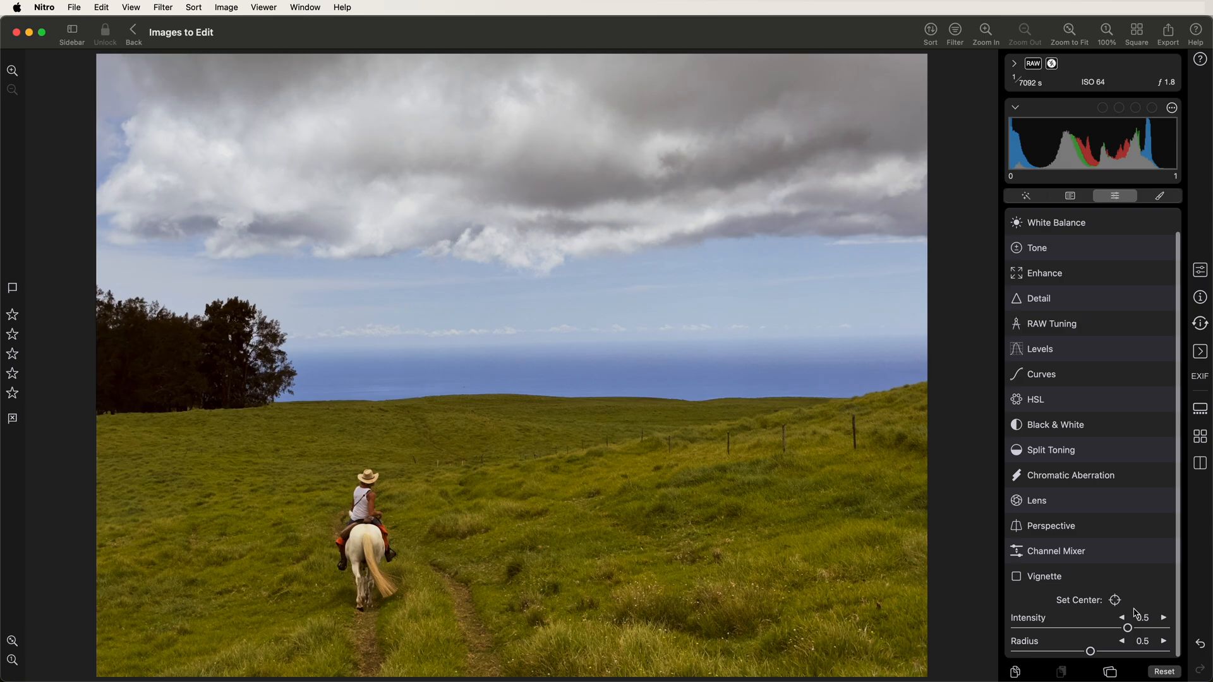
mouse_move(1118, 599)
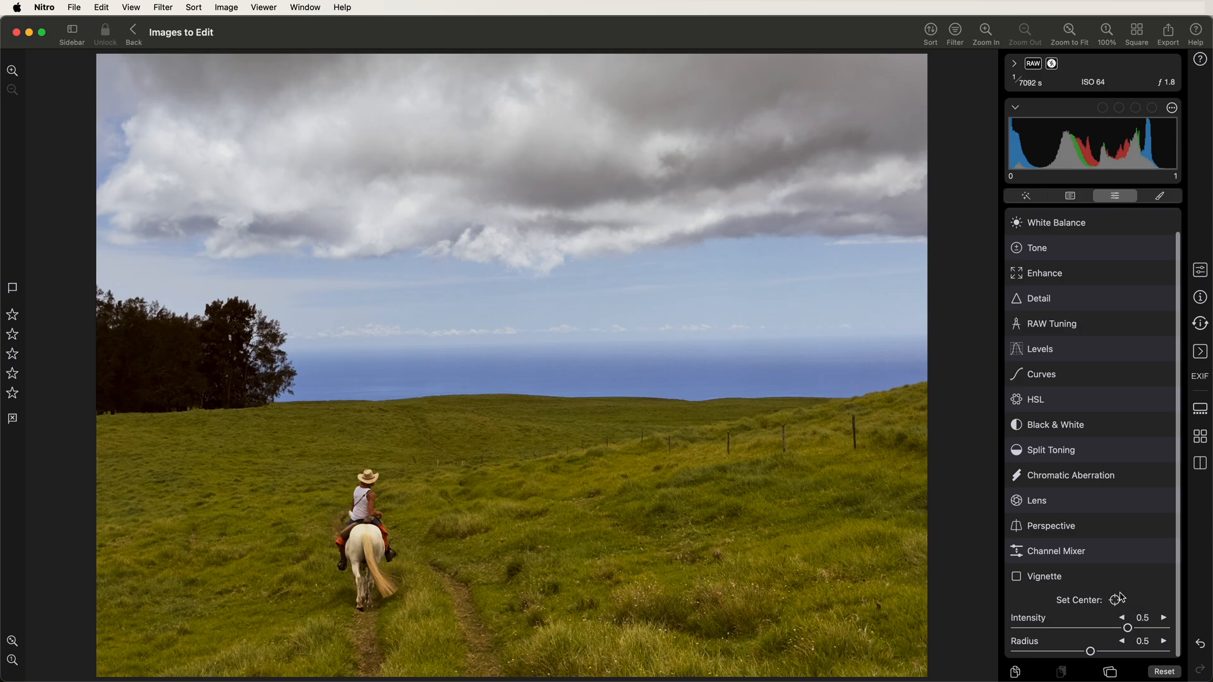
mouse_move(1135, 604)
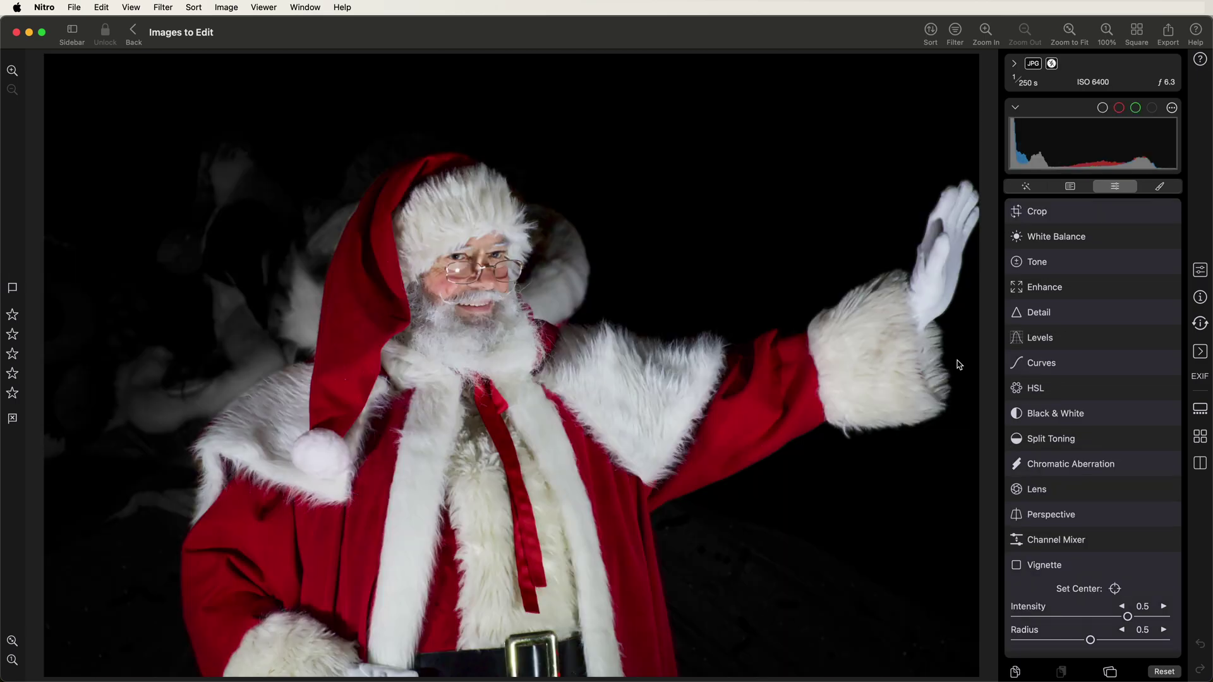
Show the Santa photo's masking tools and list its saved masks, Santa and Background Mask.
click(1160, 185)
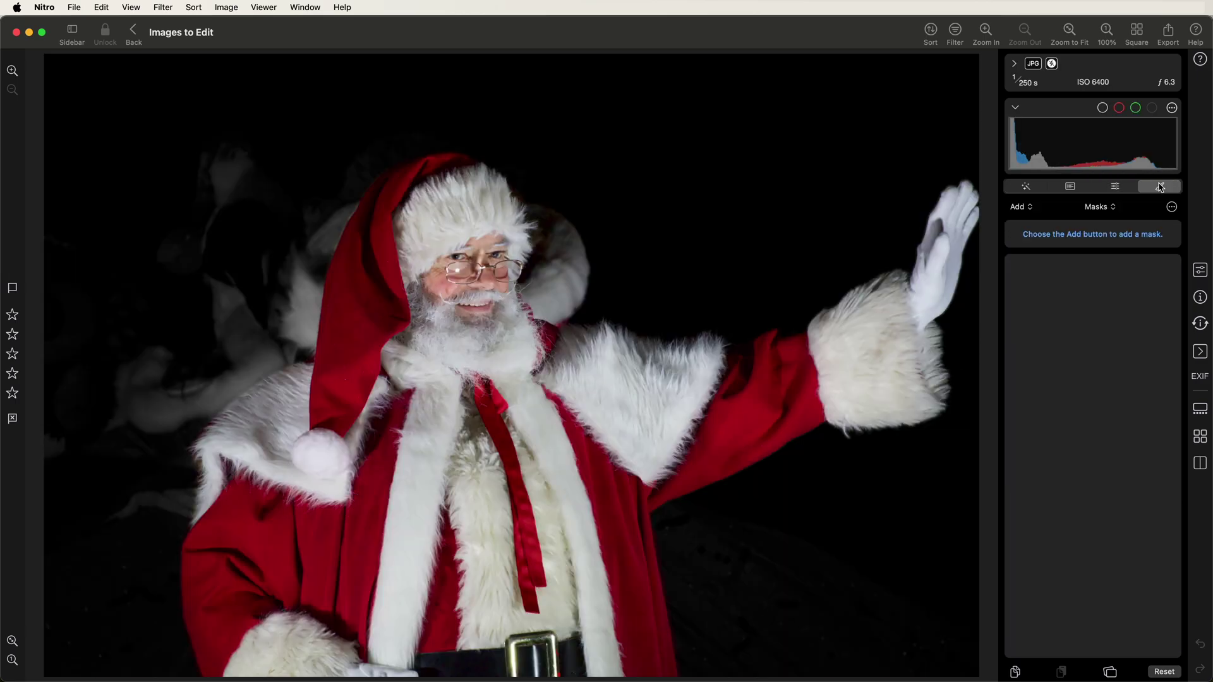
click(1021, 206)
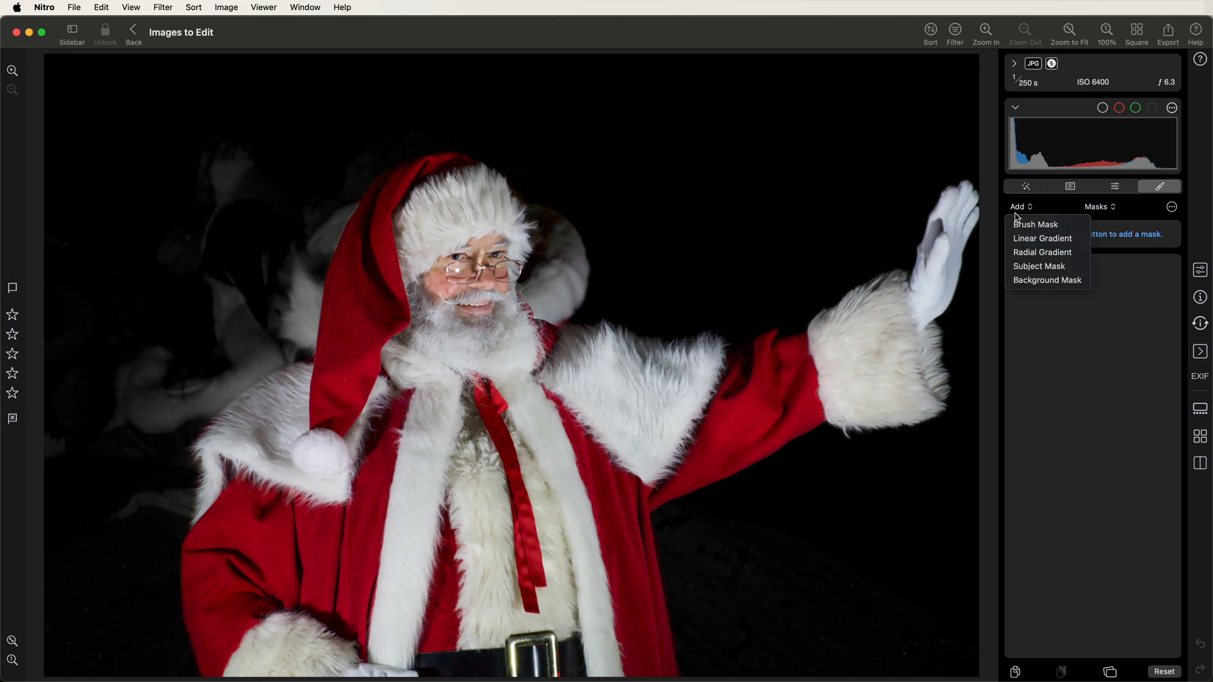
mouse_move(1075, 253)
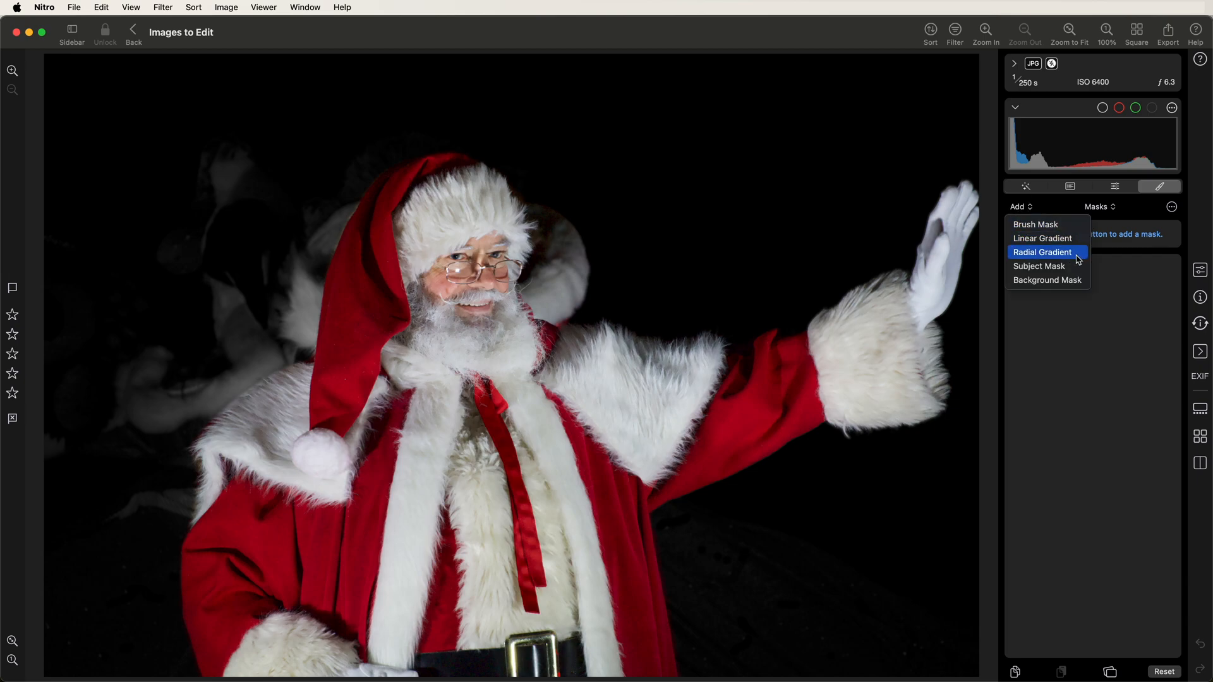
mouse_move(1040, 266)
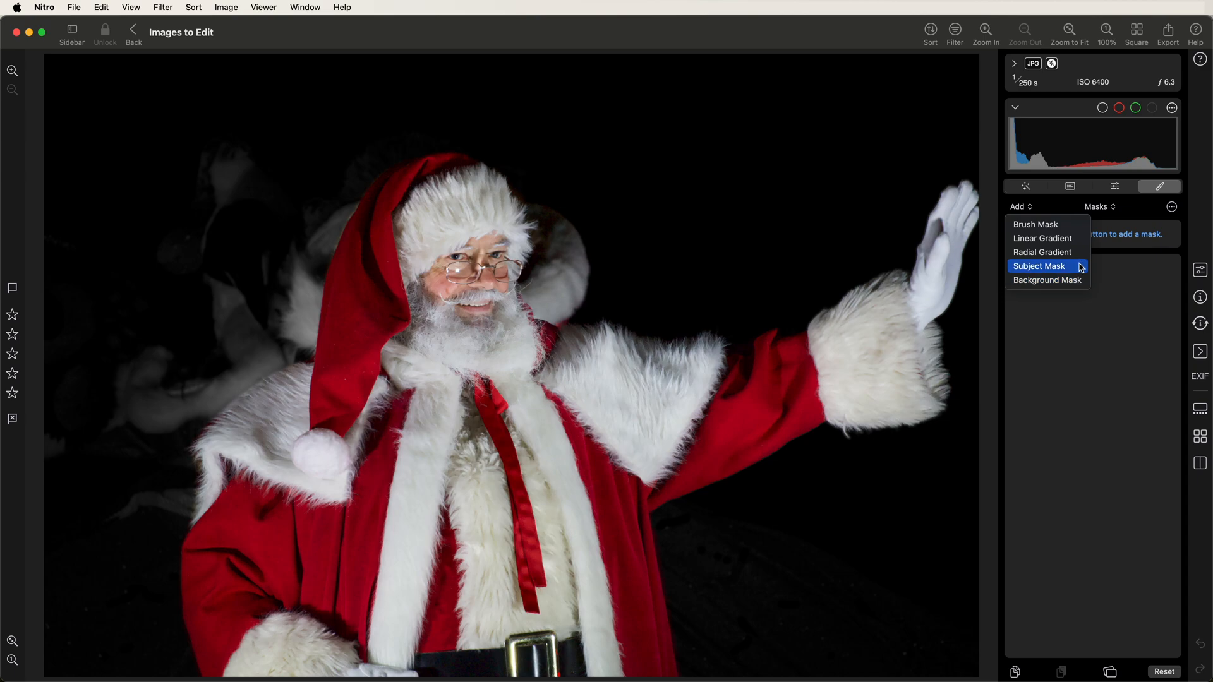
mouse_move(1069, 281)
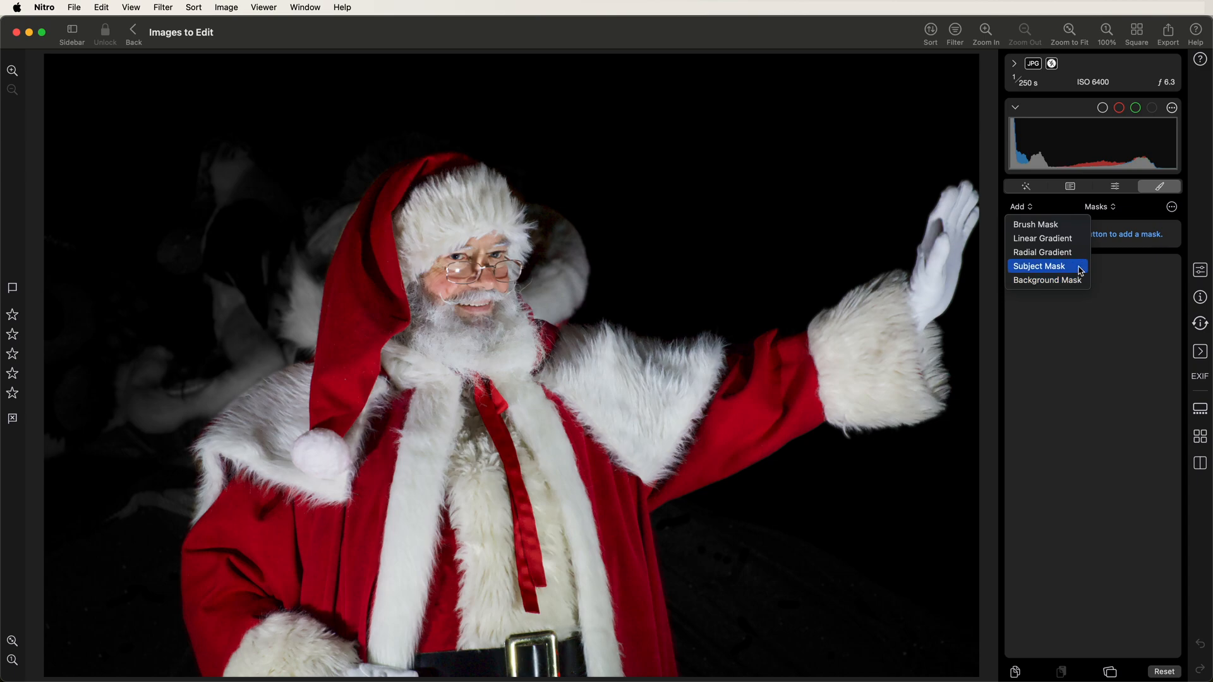
mouse_move(1115, 272)
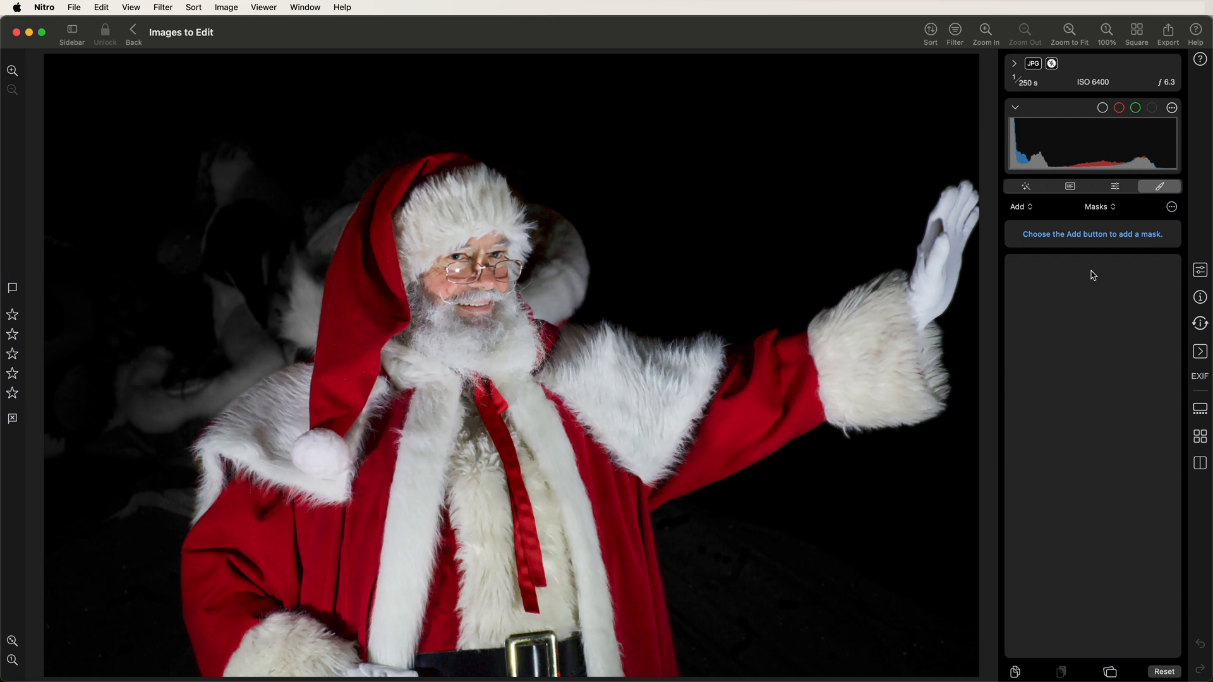
click(1098, 206)
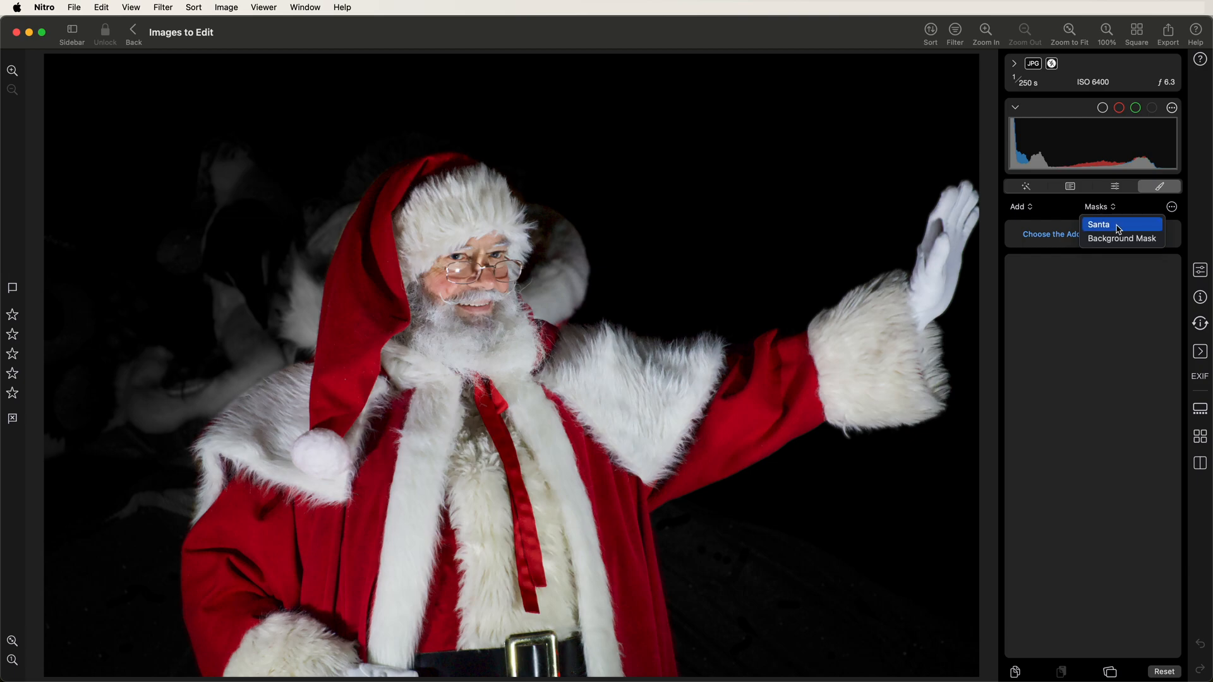
mouse_move(1122, 229)
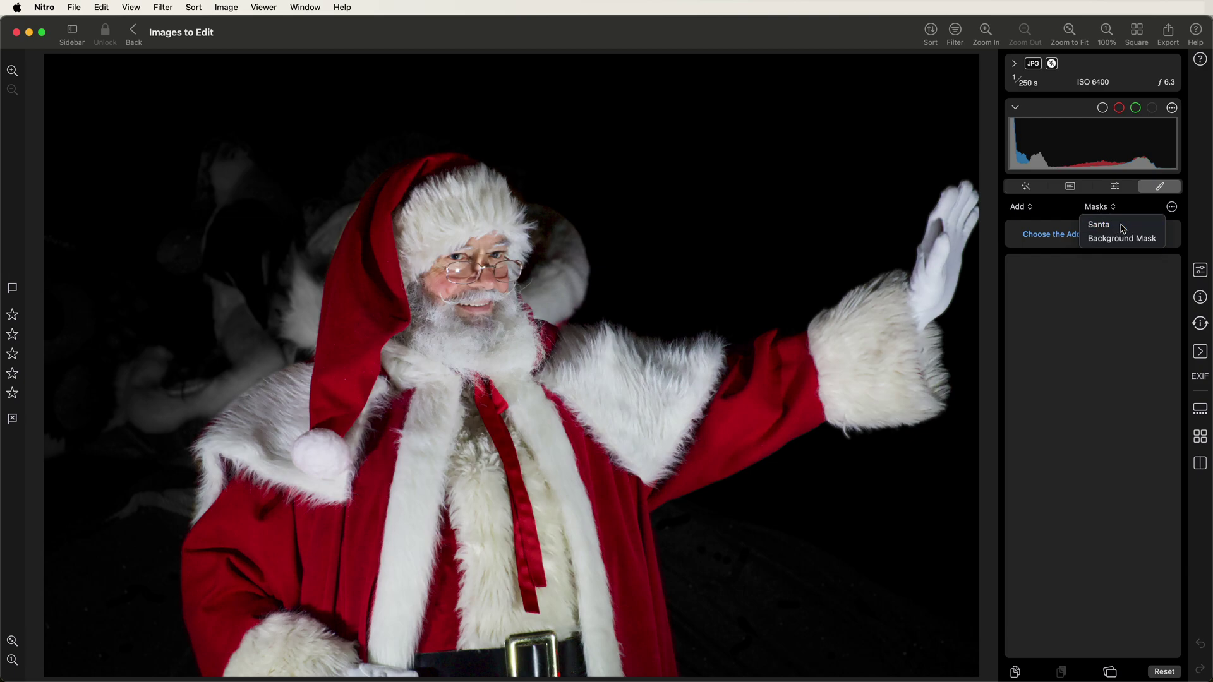
Select the Santa mask and review its Enhance adjustment, Lighten at 0.54.
click(1098, 225)
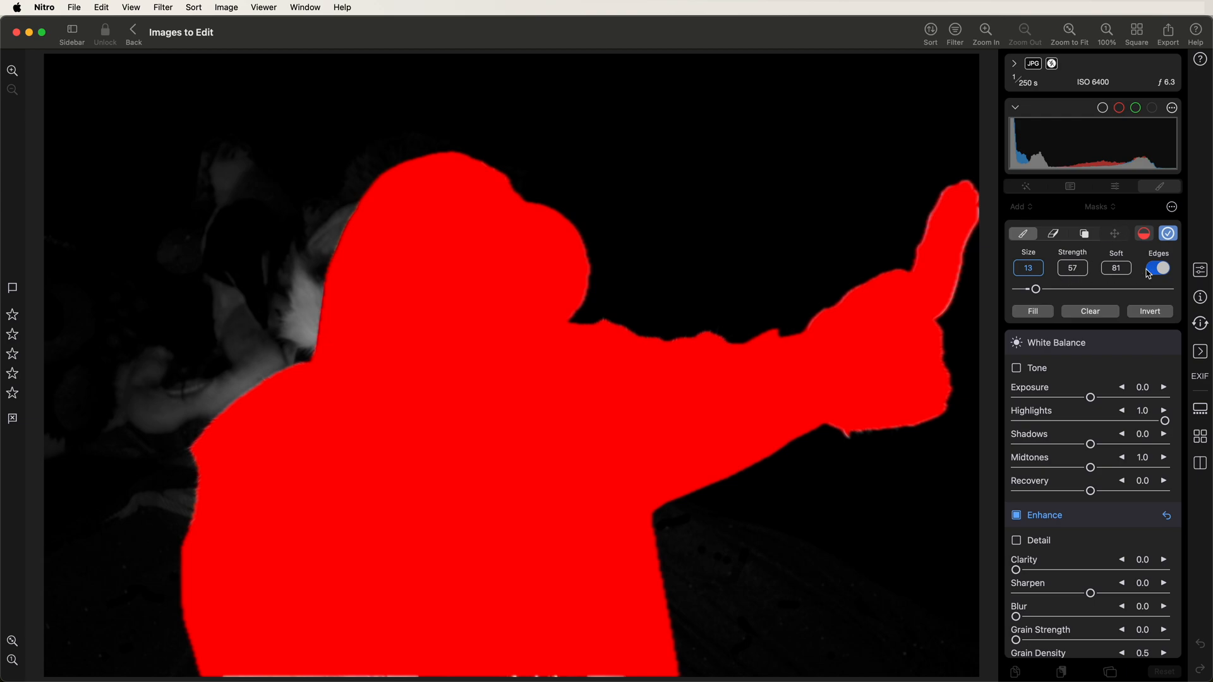
click(1167, 232)
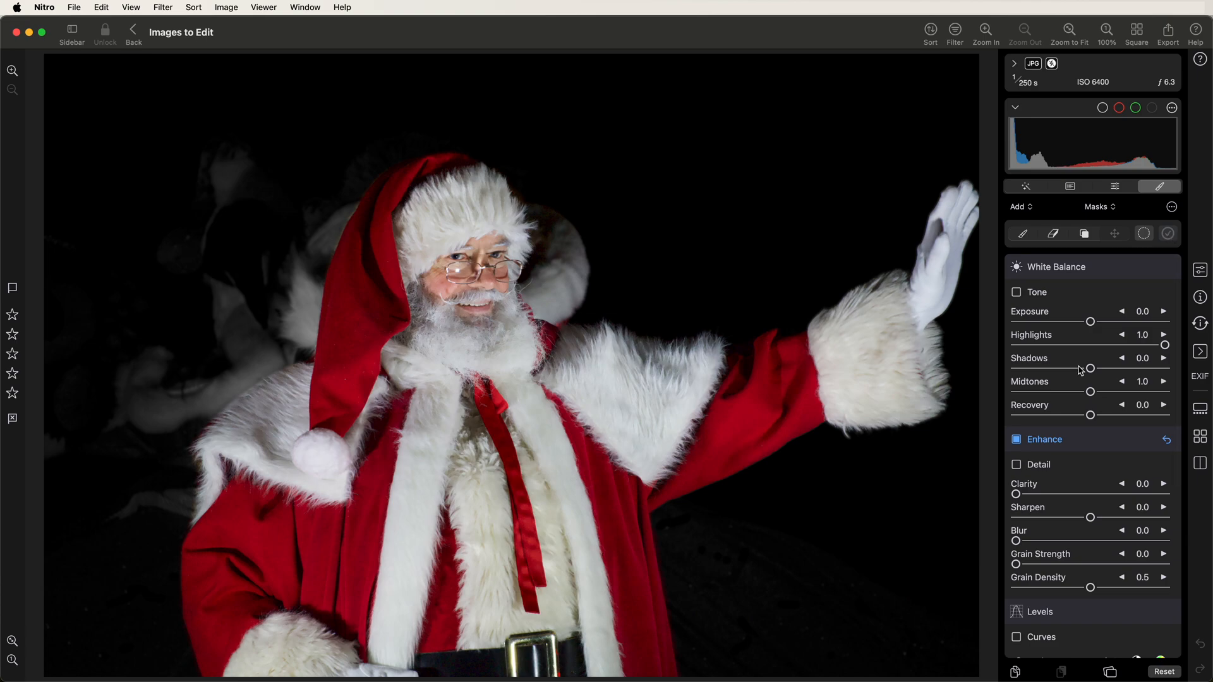
mouse_move(1096, 443)
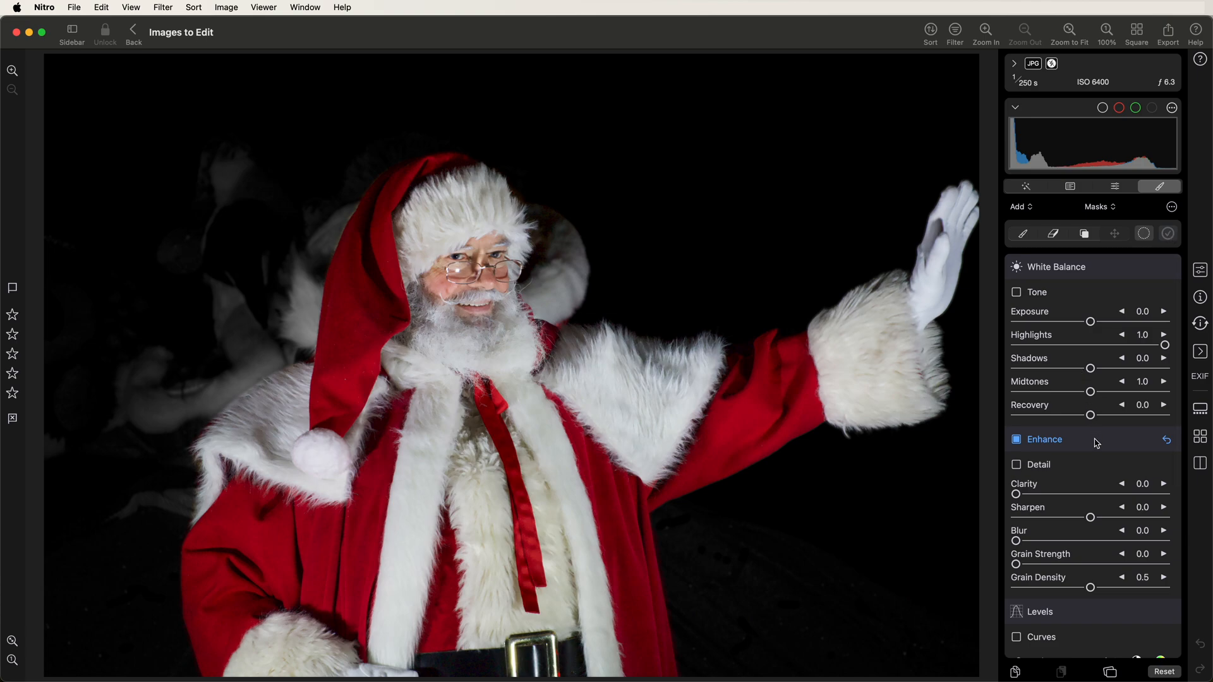
click(1044, 439)
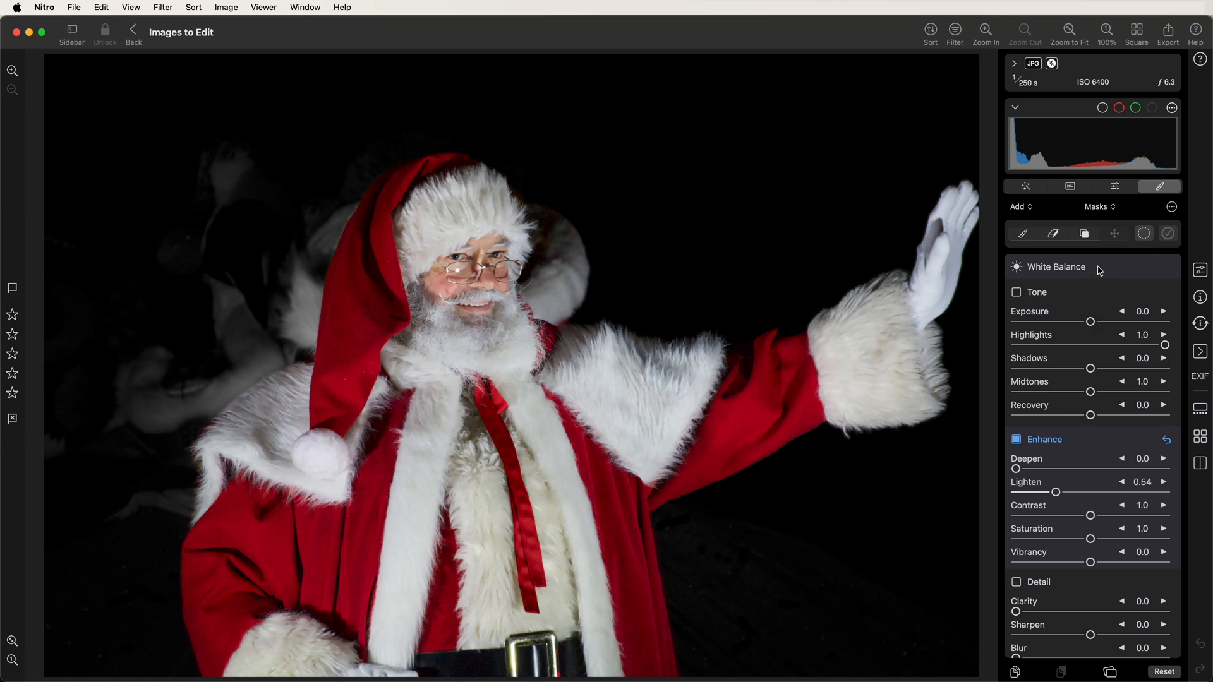
scroll(down, 3)
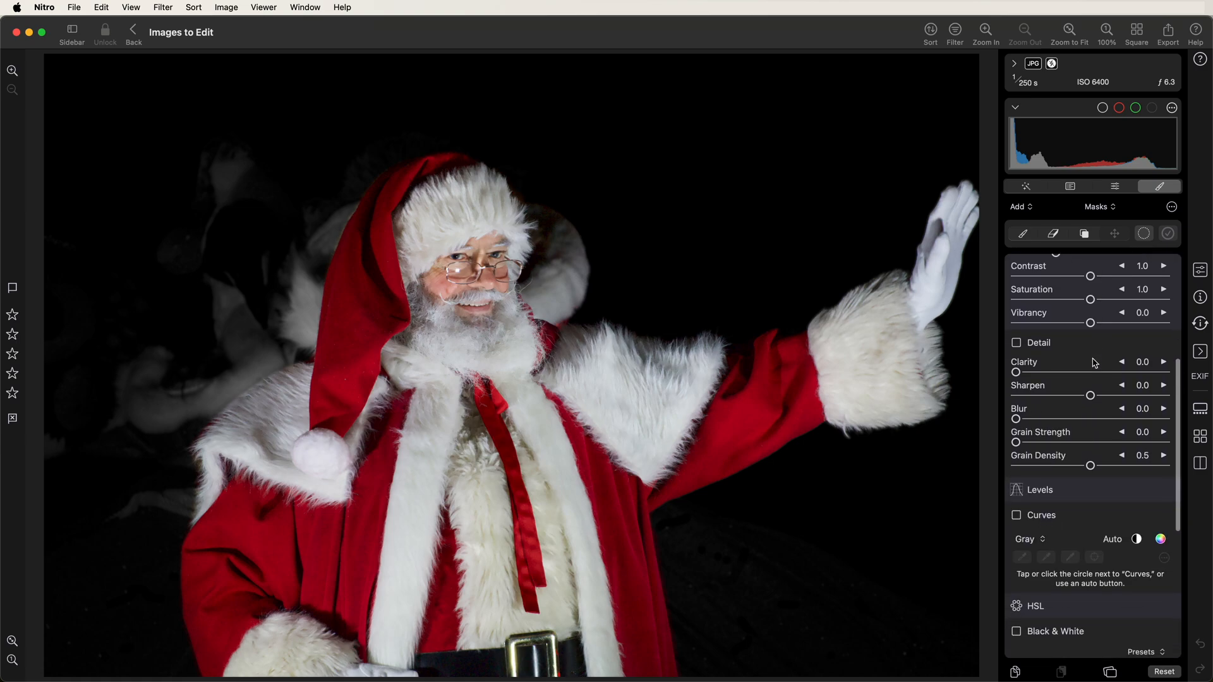
scroll(down, 3)
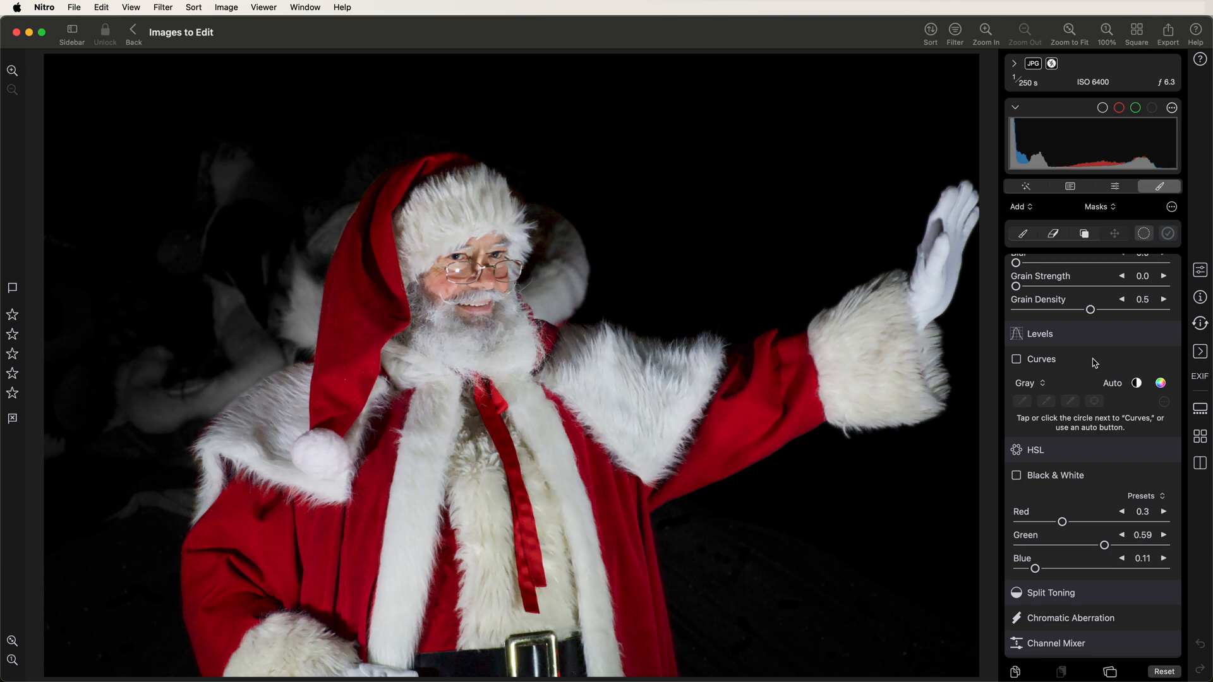
Show the Santa mask overlay as Translucent Rubylith.
click(1144, 233)
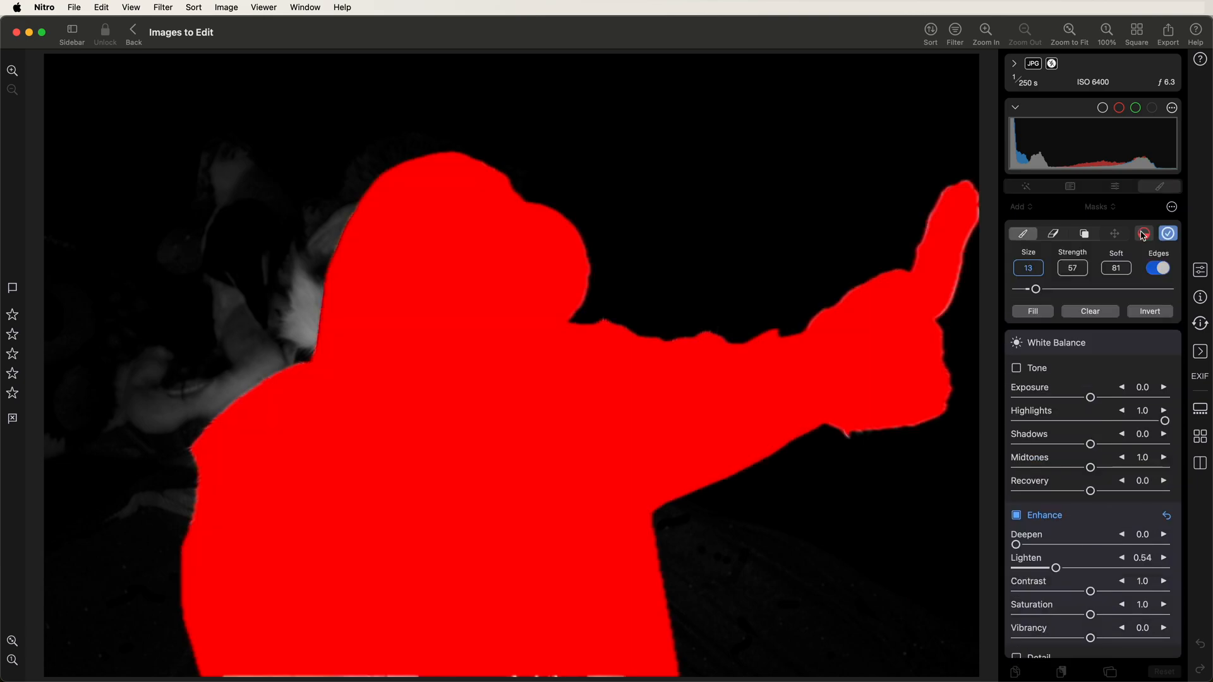
click(1144, 234)
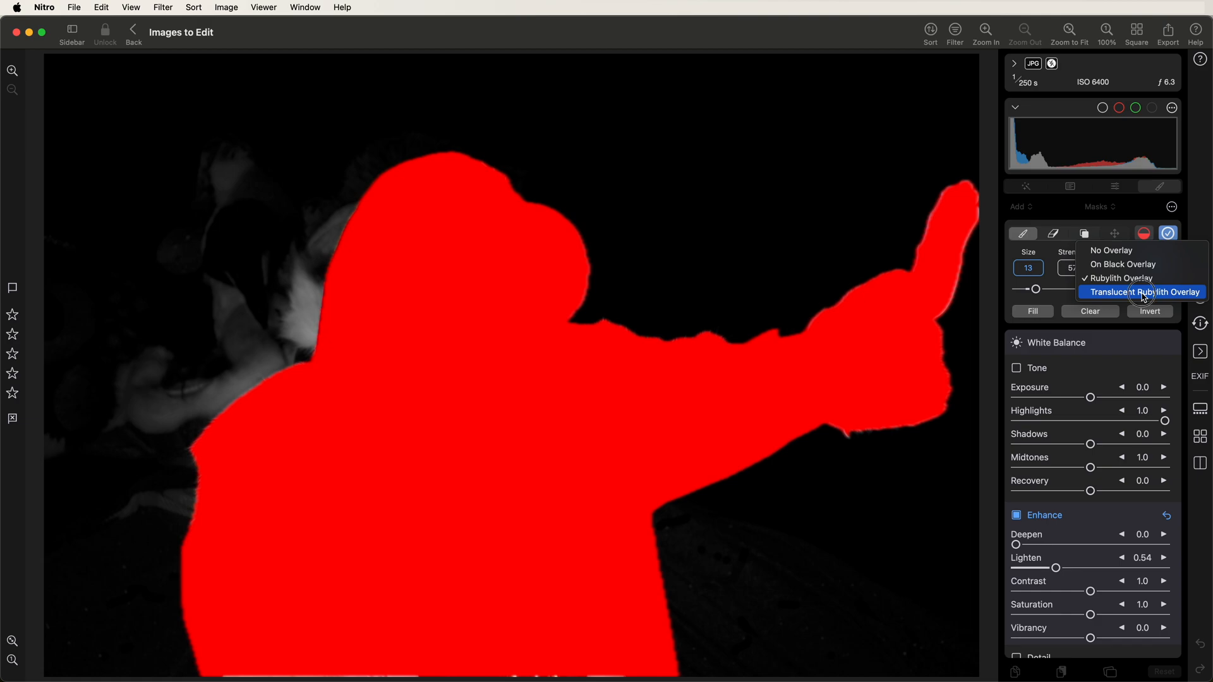
click(1143, 292)
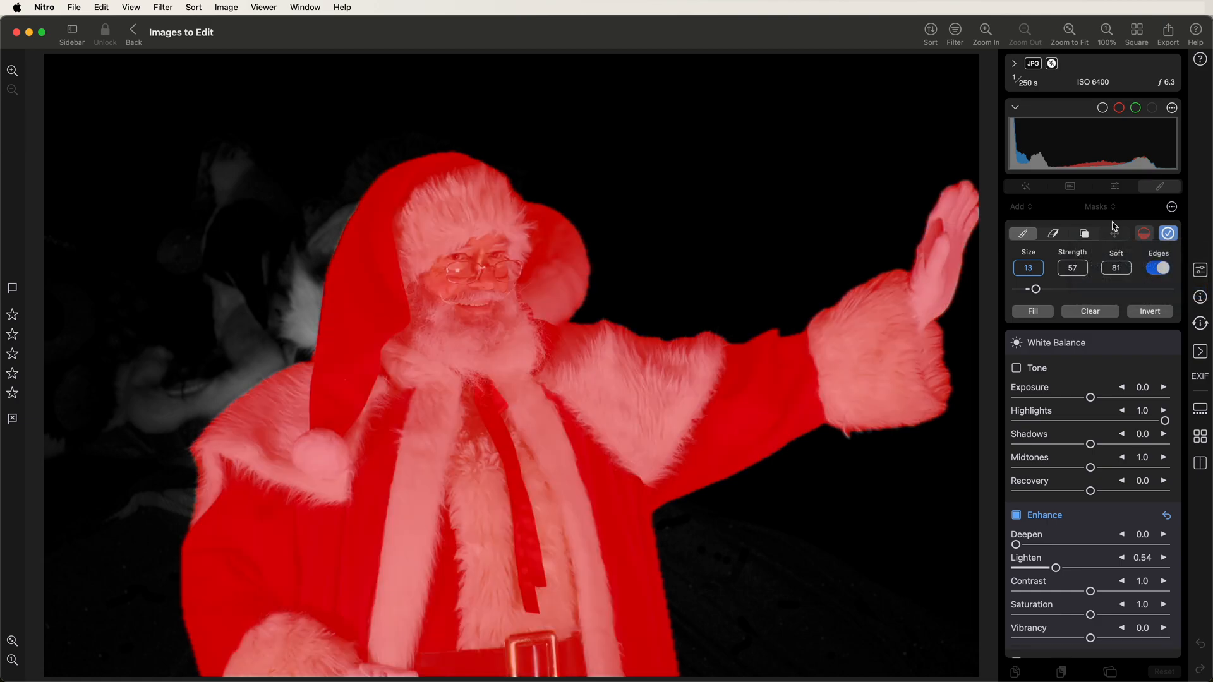
mouse_move(1068, 281)
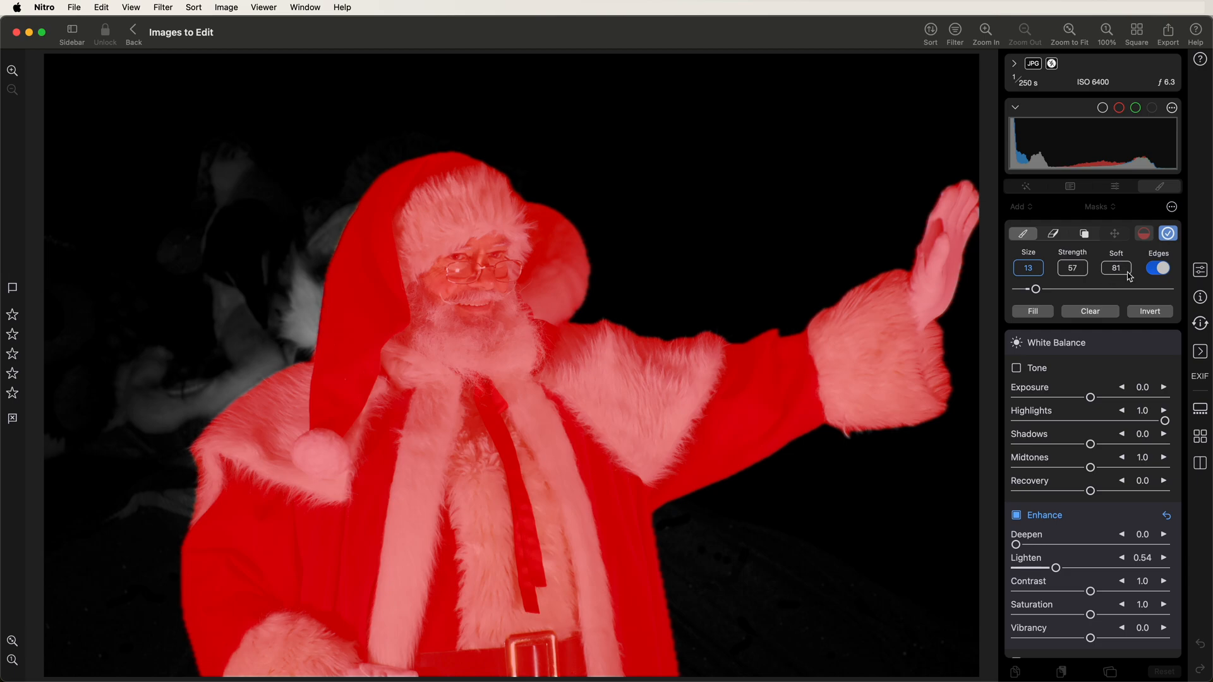
mouse_move(1170, 263)
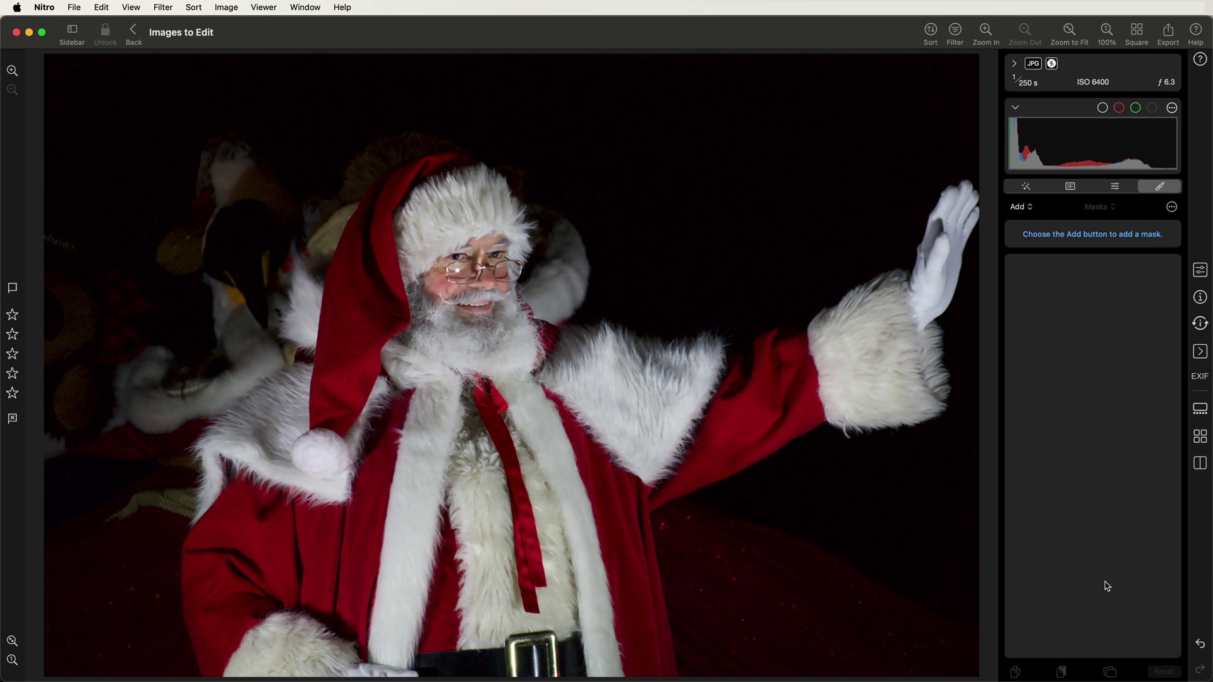
mouse_move(1200, 648)
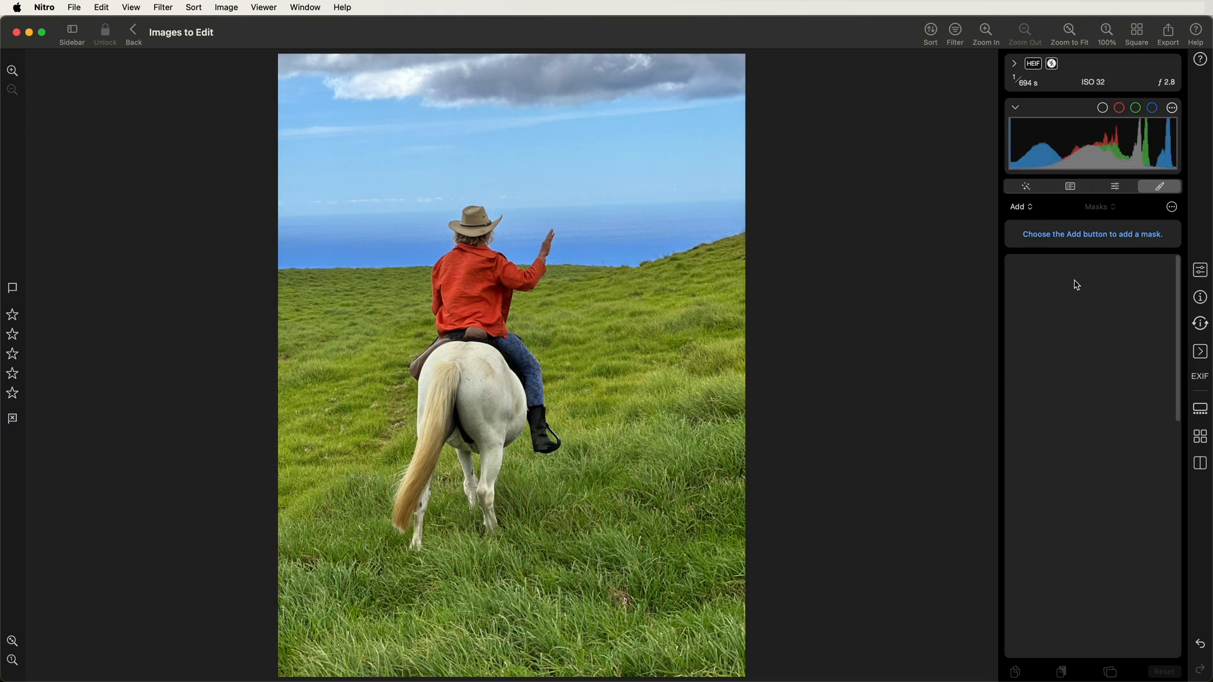
mouse_move(1022, 209)
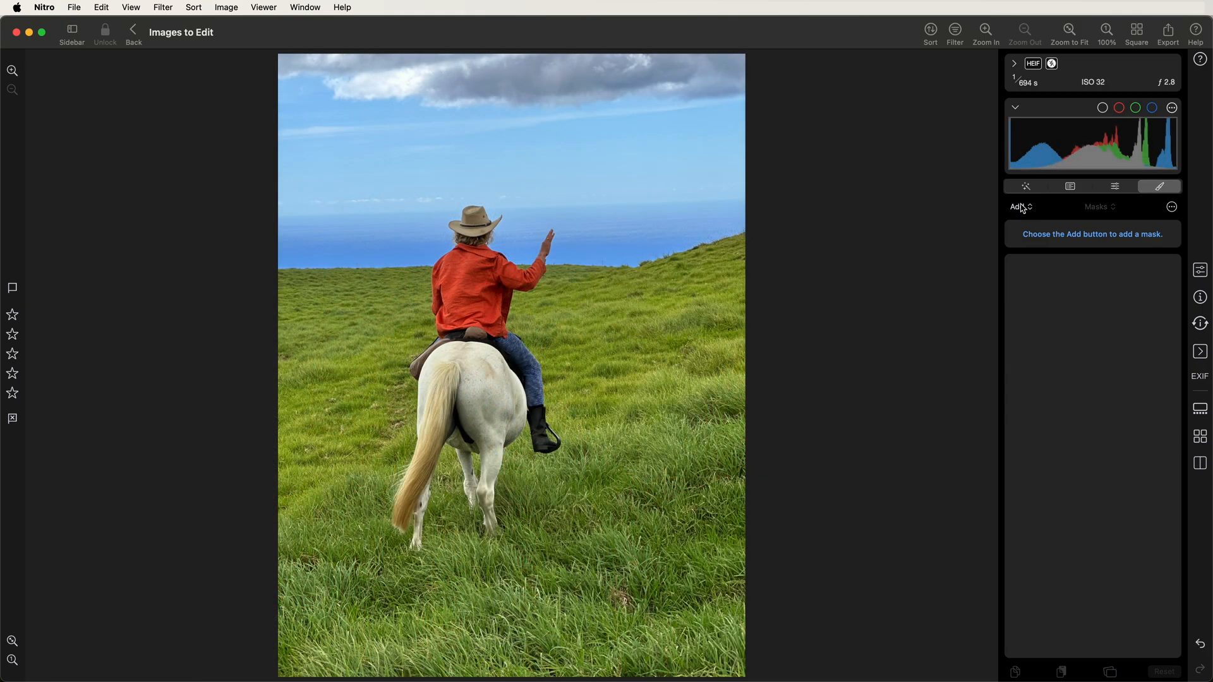
Create a new mask named Brush Mask on the horse-rider photo.
click(1018, 206)
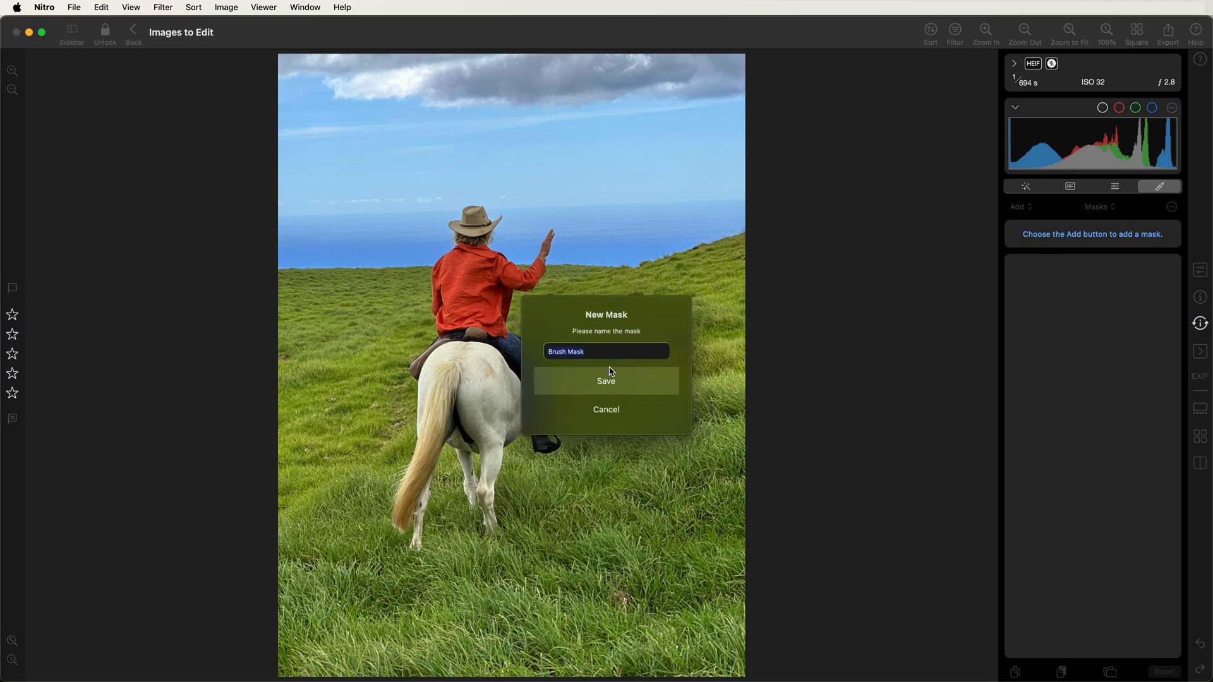
click(605, 380)
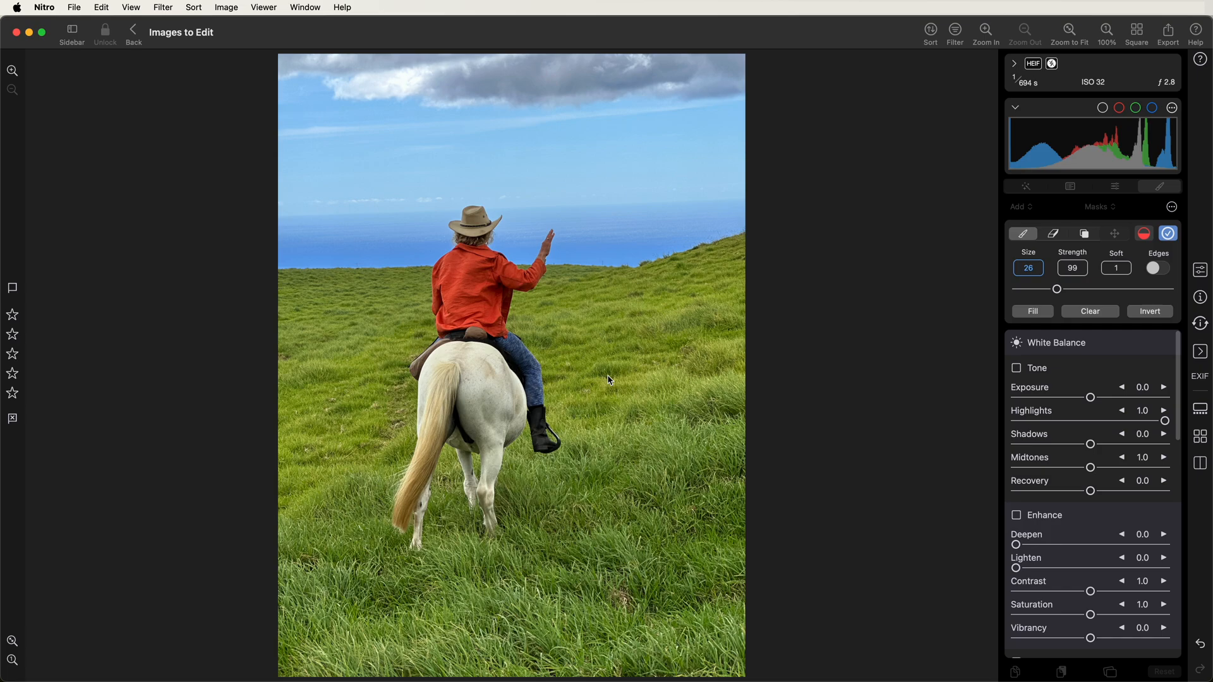
mouse_move(967, 318)
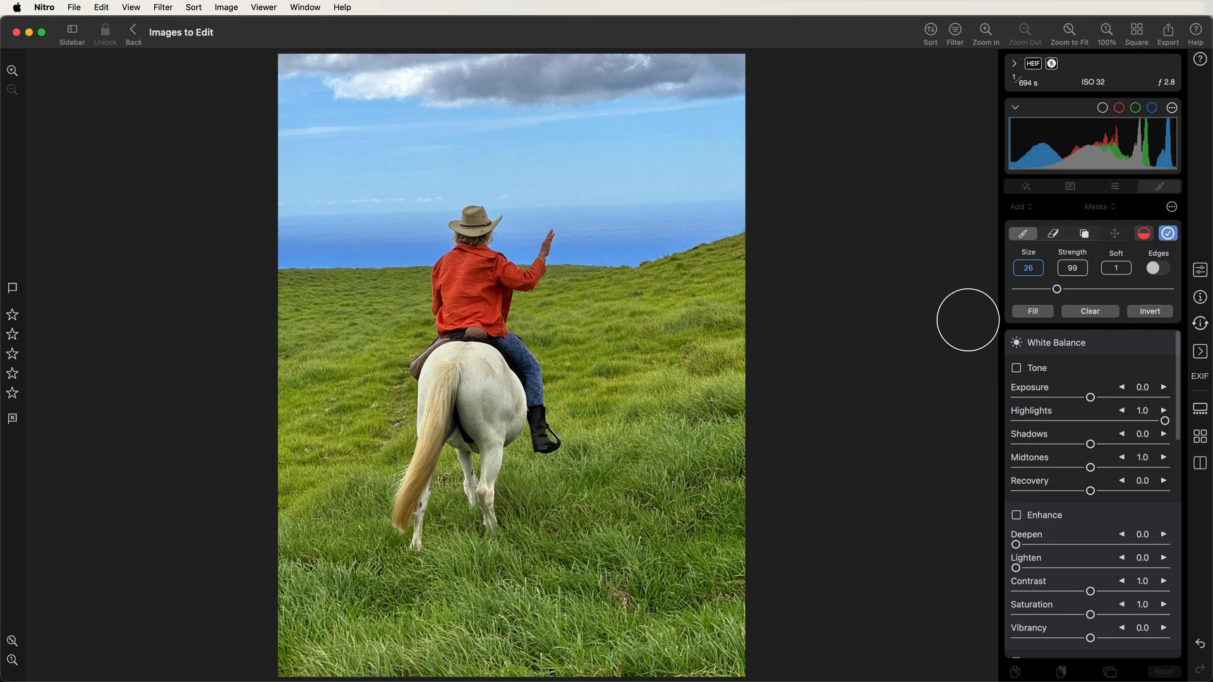
Paint the sky above the horizon into the Brush Mask with edge-aware brushing enabled.
click(1159, 268)
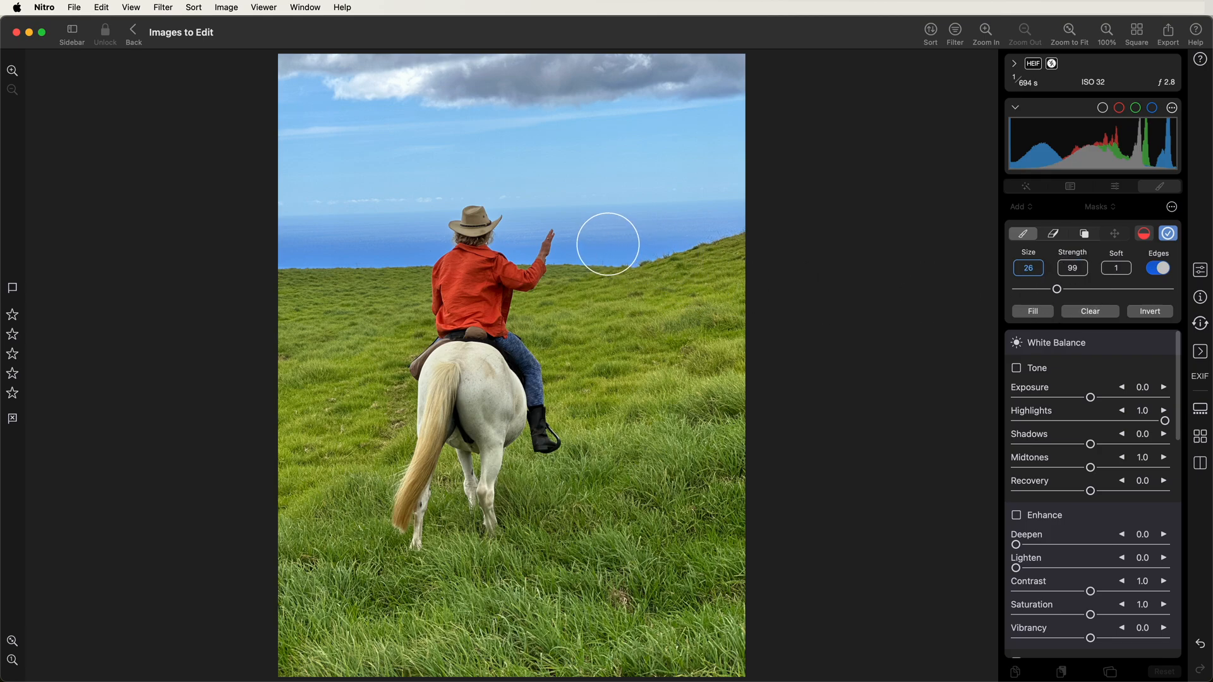
mouse_move(302, 247)
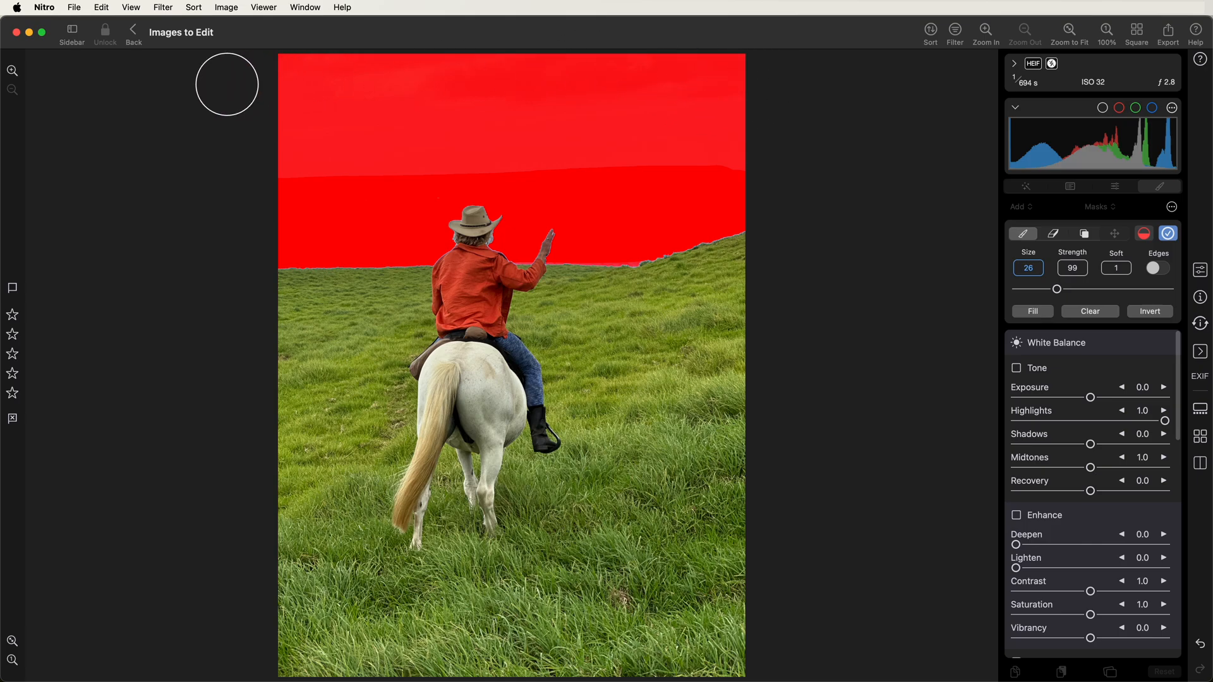
click(1168, 232)
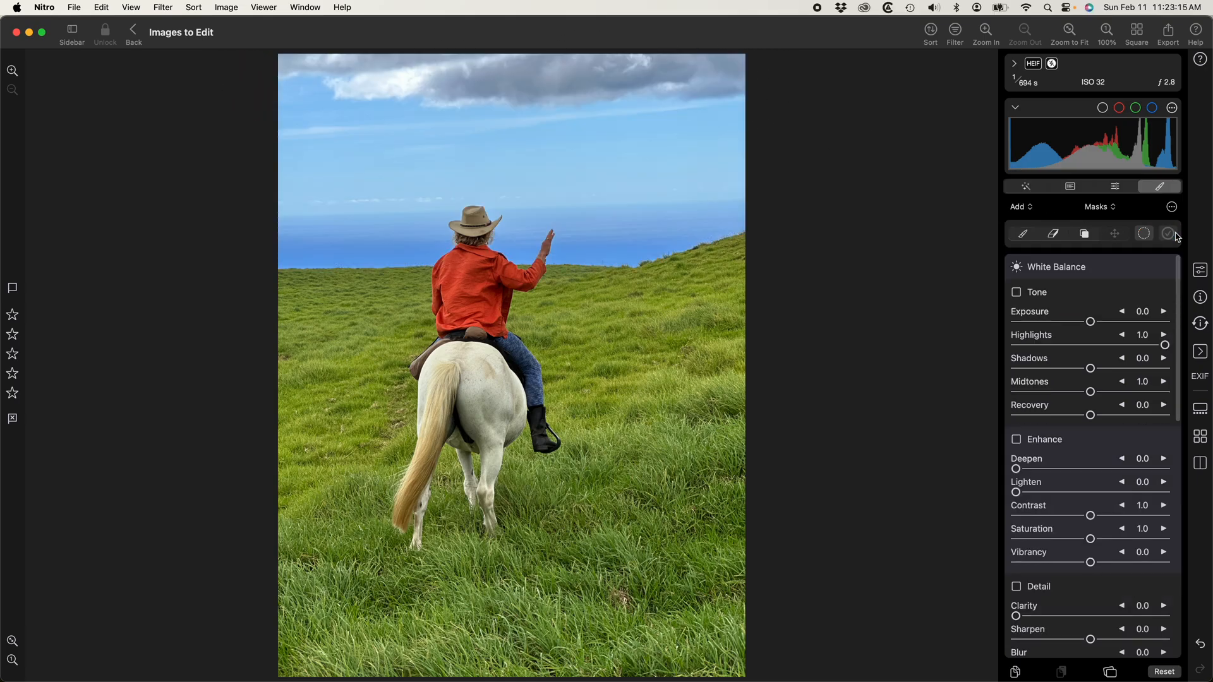
Invert the sky brush mask and switch on its Tone adjustments, leaving sliders at defaults.
click(1016, 438)
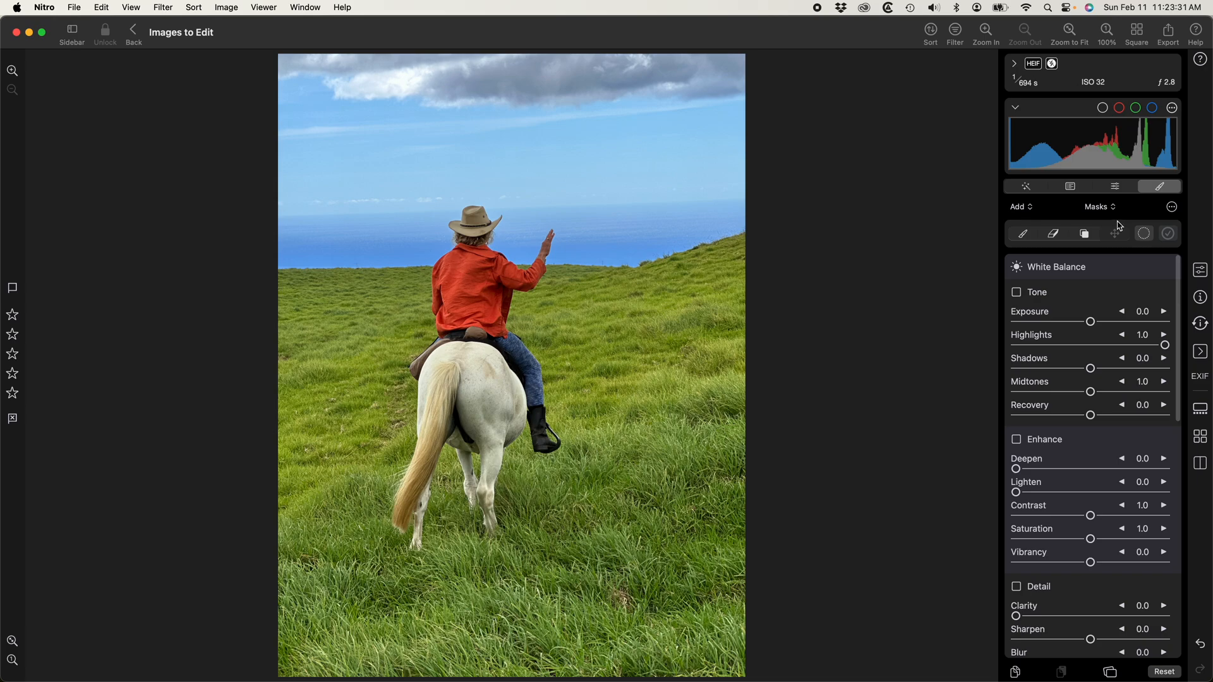
mouse_move(1023, 239)
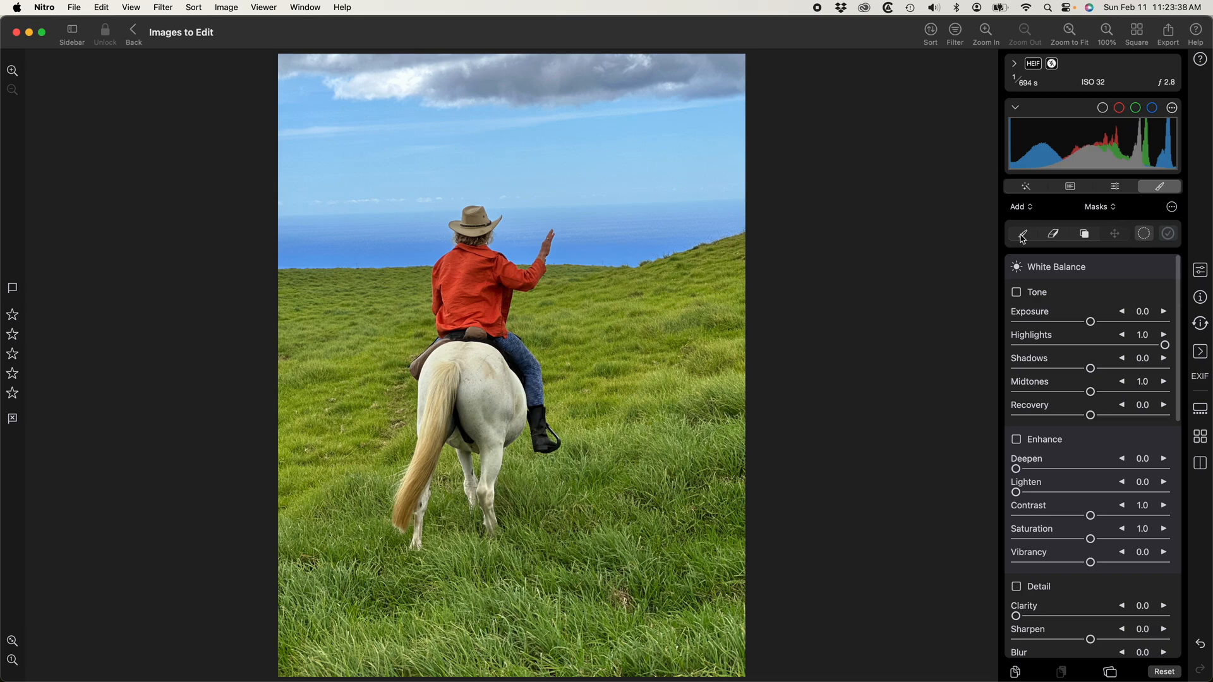
click(1022, 234)
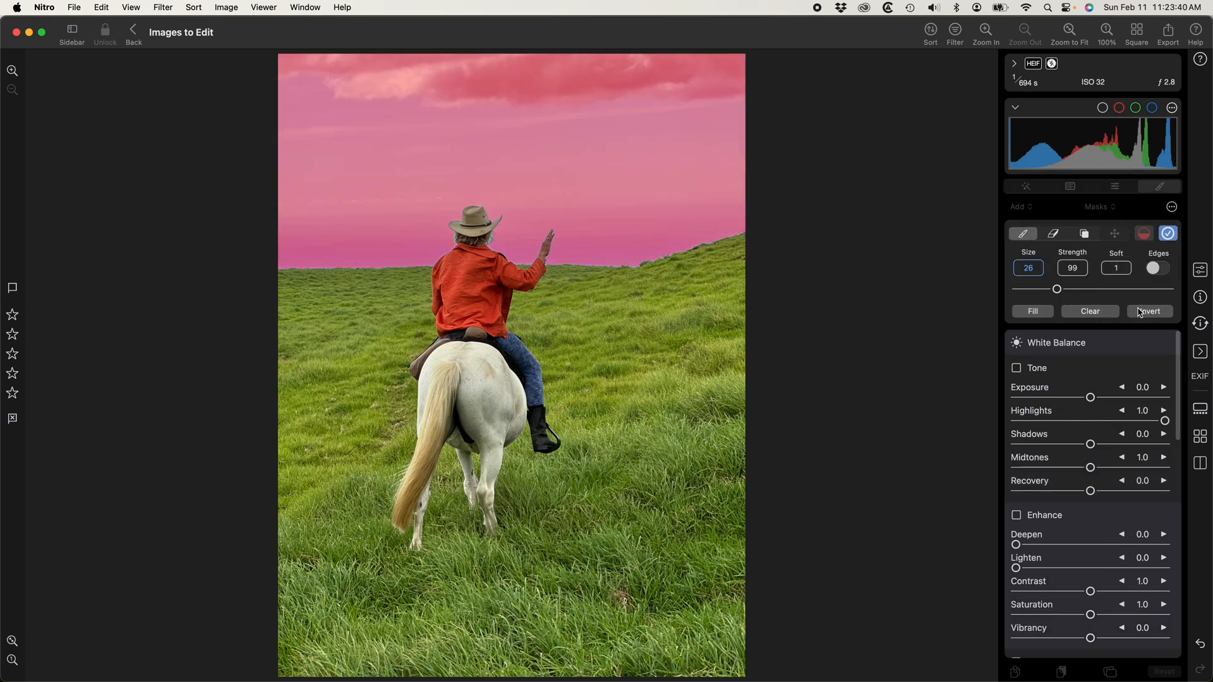
click(1149, 310)
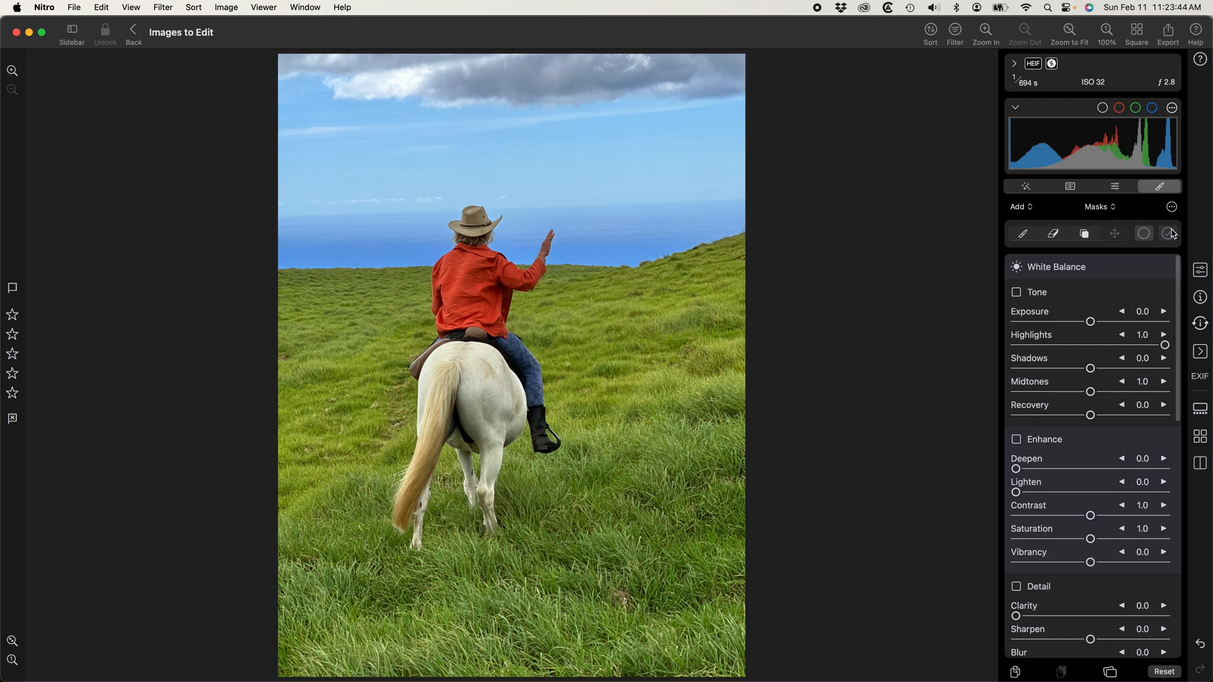
click(1016, 292)
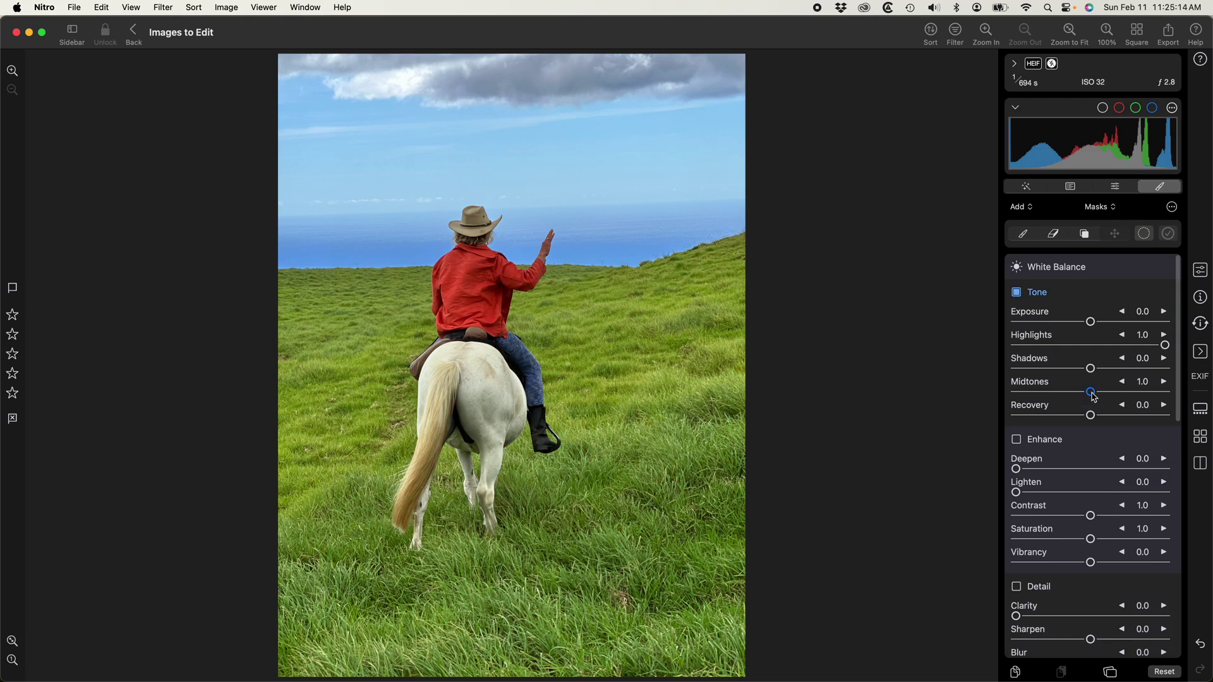